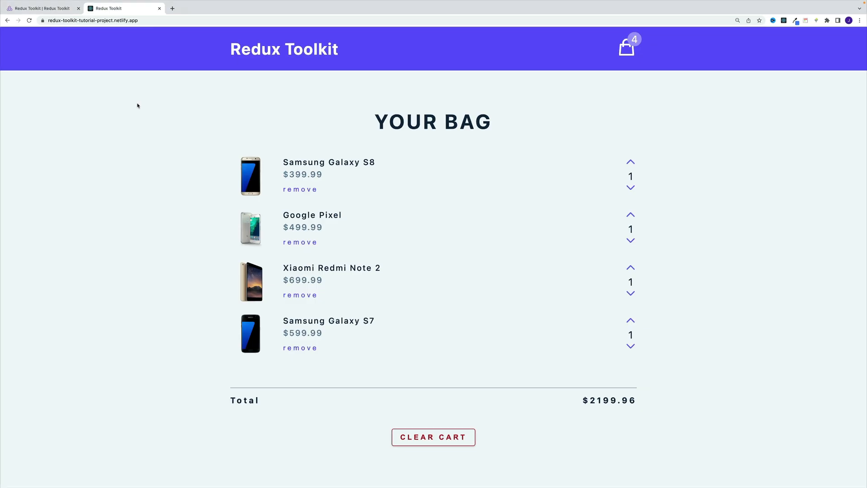
Nudge the Samsung Galaxy S8 quantity up and down, then remove it from the bag
left_click(631, 161)
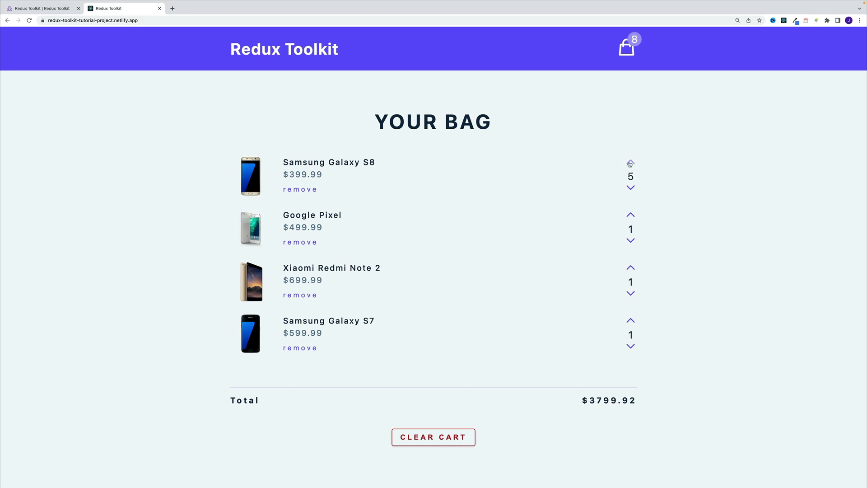
left_click(631, 187)
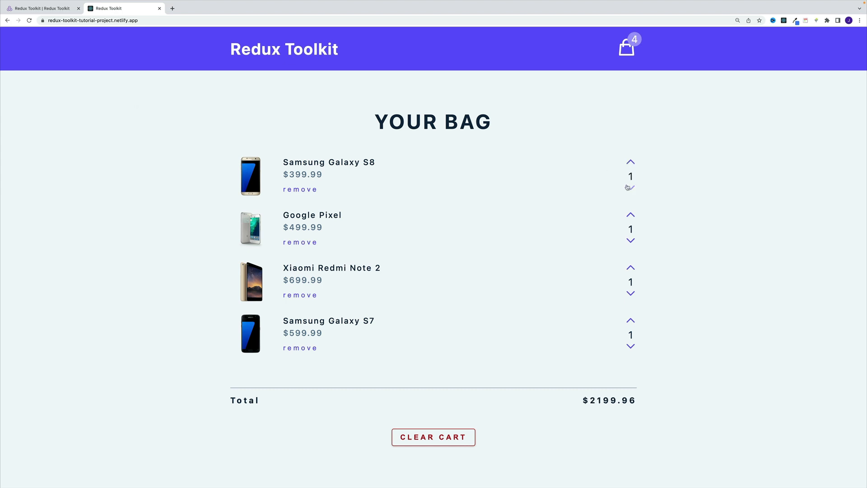
left_click(300, 189)
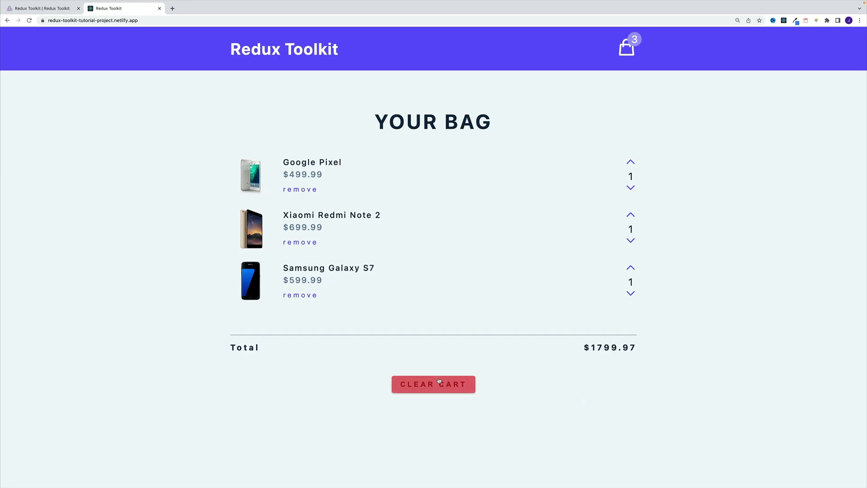
Clear the whole cart and confirm in the dialog
left_click(432, 384)
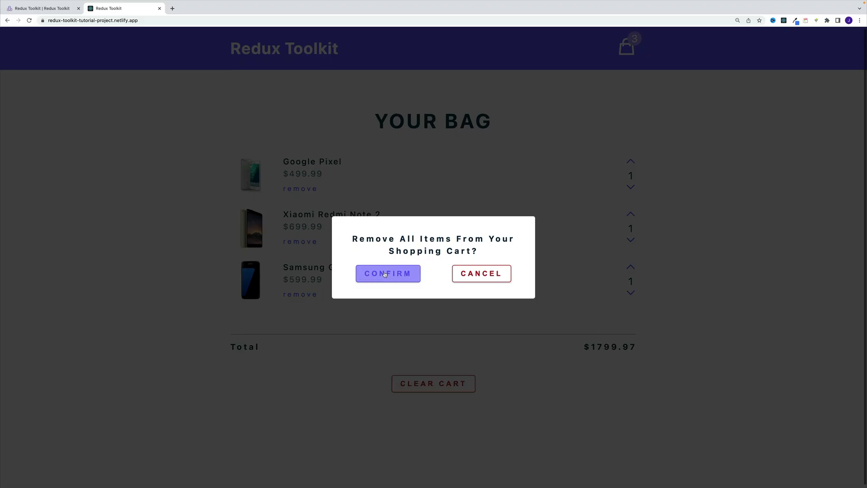
left_click(388, 273)
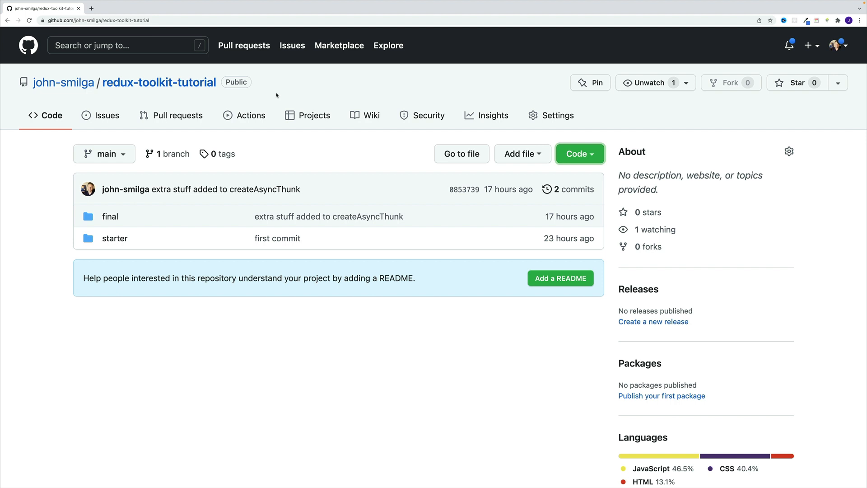
mouse_move(271, 95)
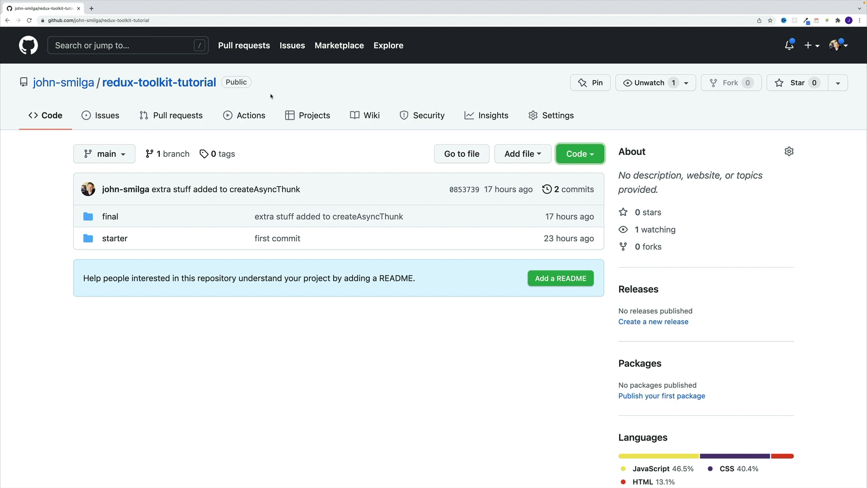
mouse_move(241, 100)
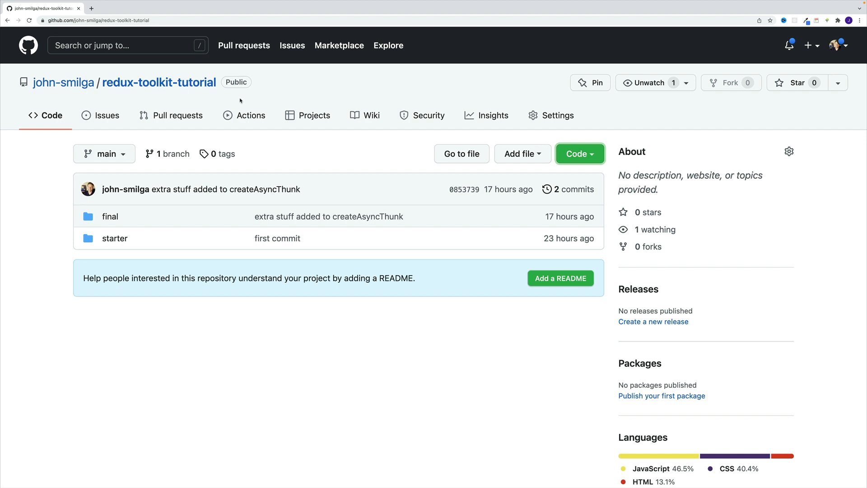
mouse_move(244, 100)
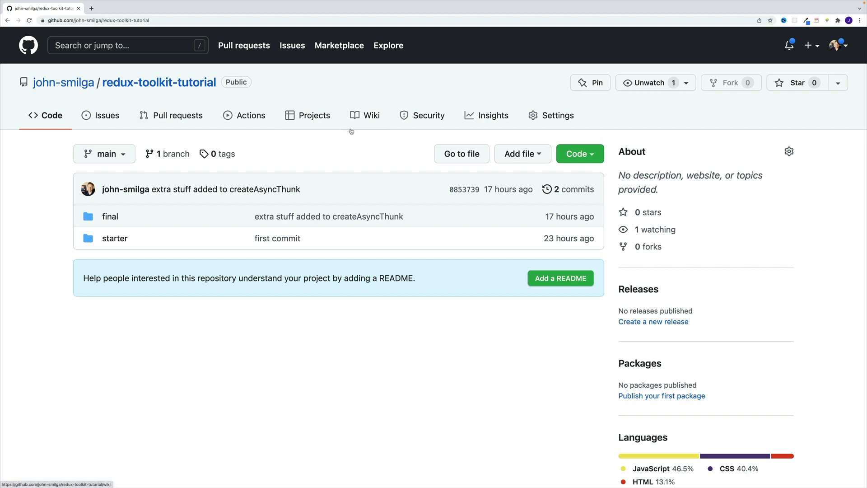
Download the redux-toolkit-tutorial repository as a ZIP from the Code menu
left_click(577, 153)
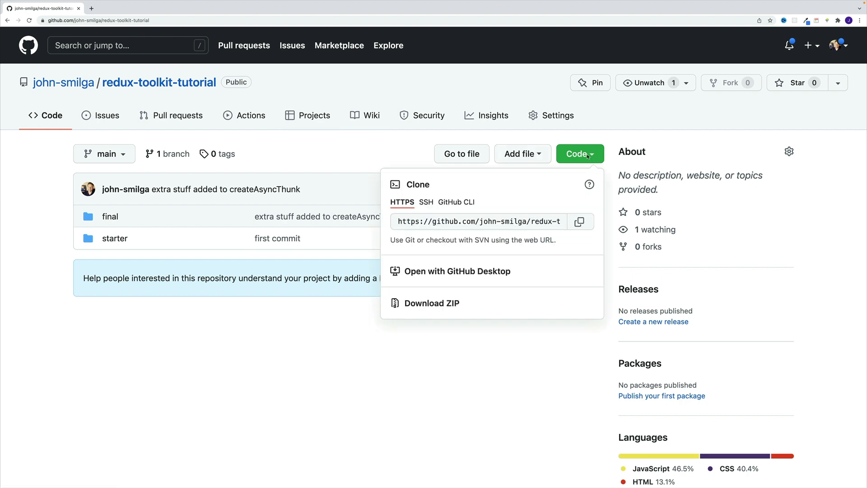
left_click(432, 303)
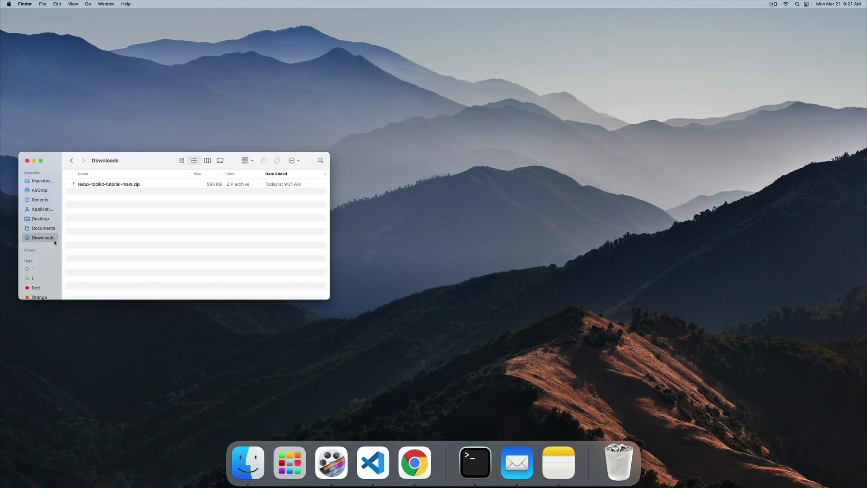
Extract redux-toolkit-tutorial-main in Downloads and drag its starter folder onto the Desktop
left_click(108, 185)
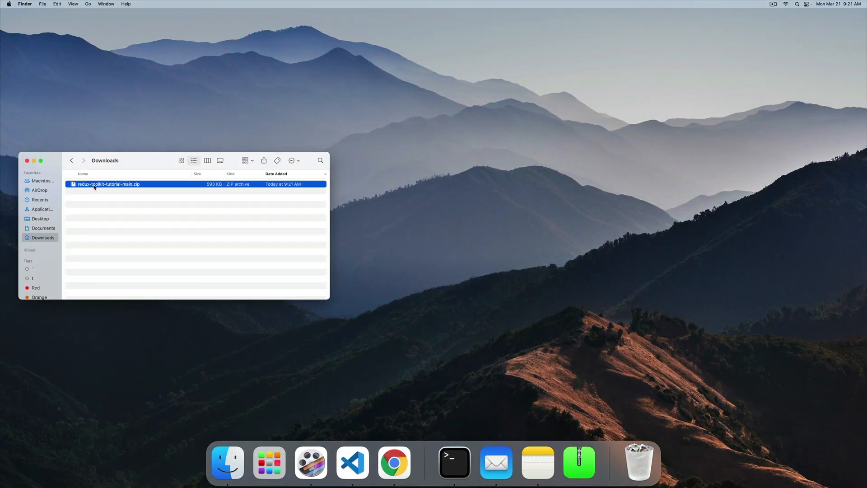
double_click(108, 184)
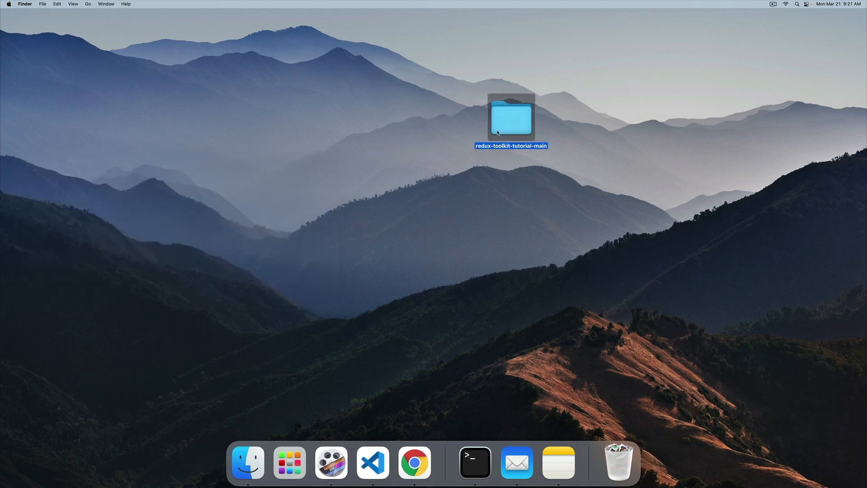
double_click(511, 116)
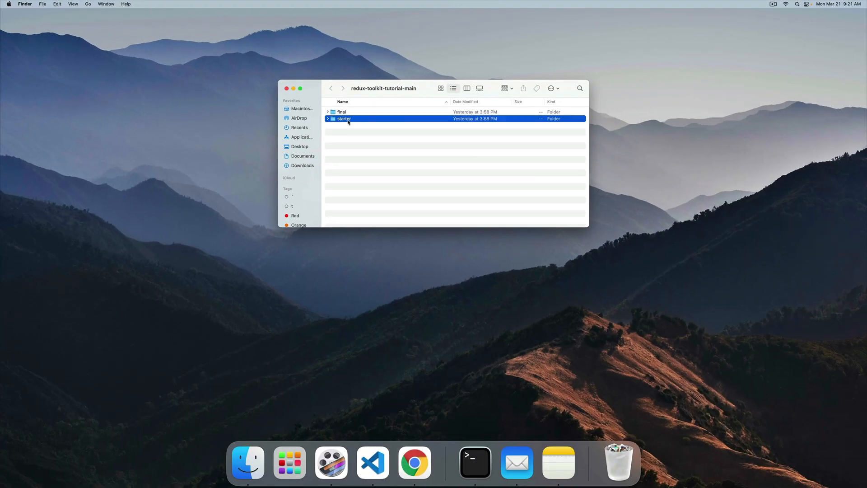
left_click_drag(344, 119, 329, 304)
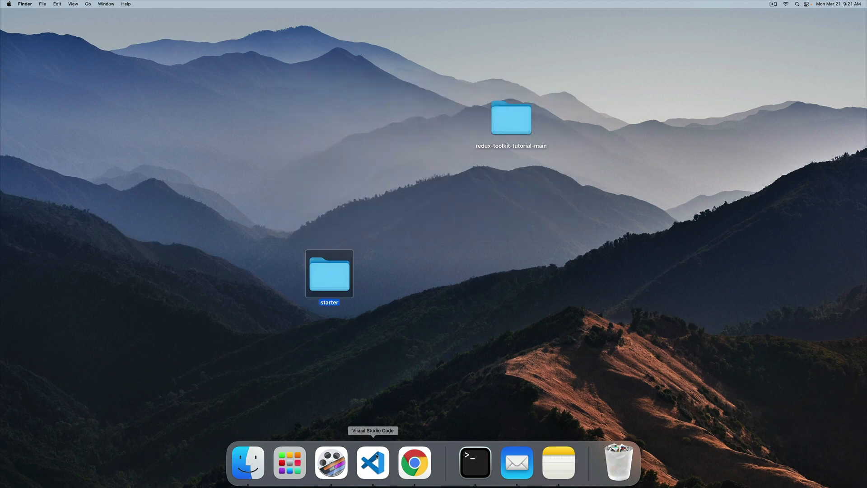
Launch VS Code with the starter project, tile it to the left half, and expand src
left_click(372, 462)
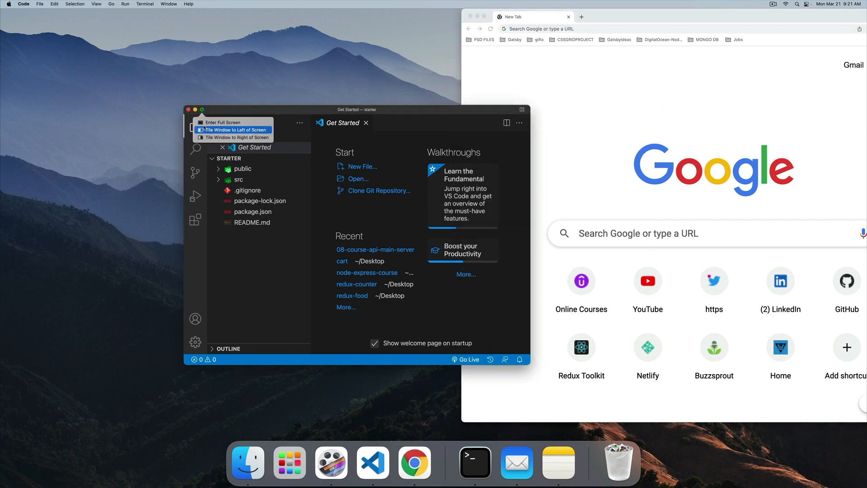
left_click(232, 129)
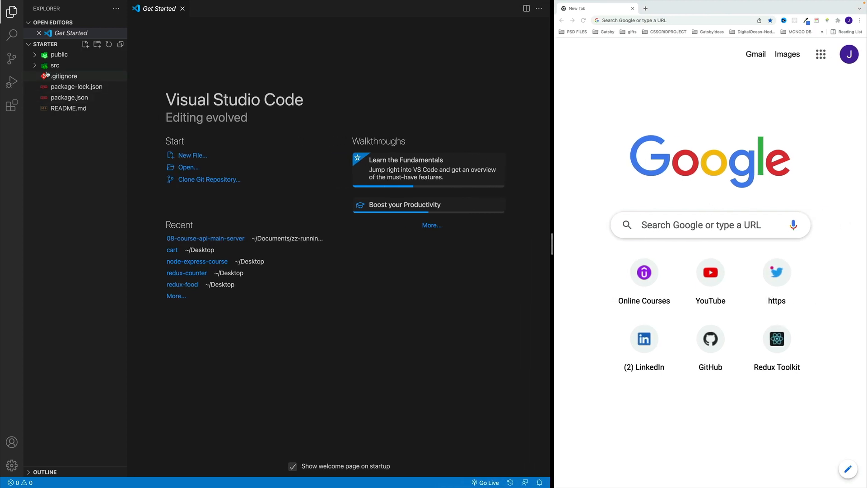
left_click(55, 65)
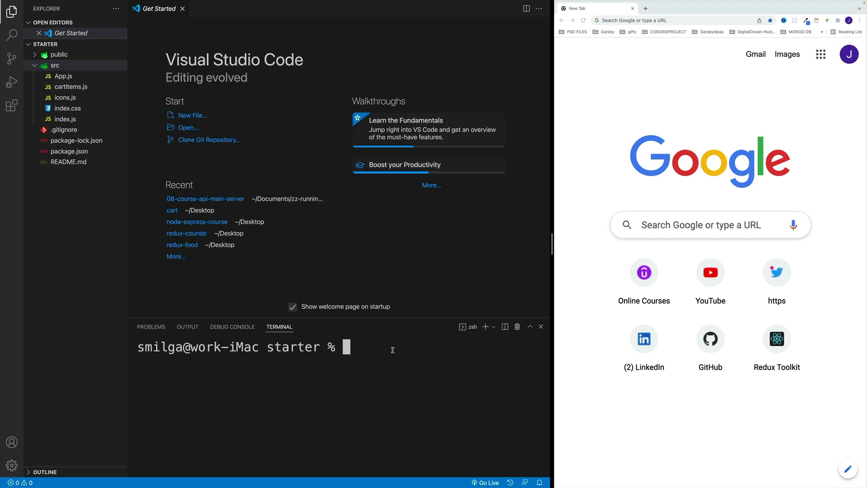
Run 'npm install && npm start' in the integrated terminal
type("np")
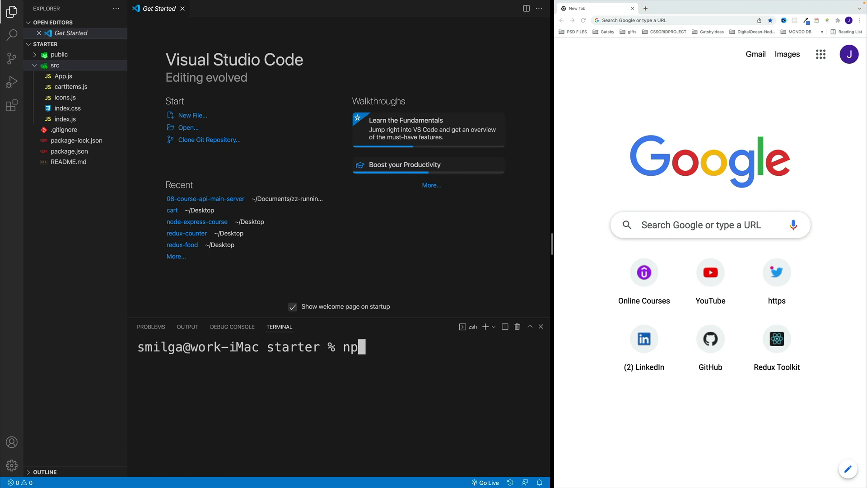
type("m install")
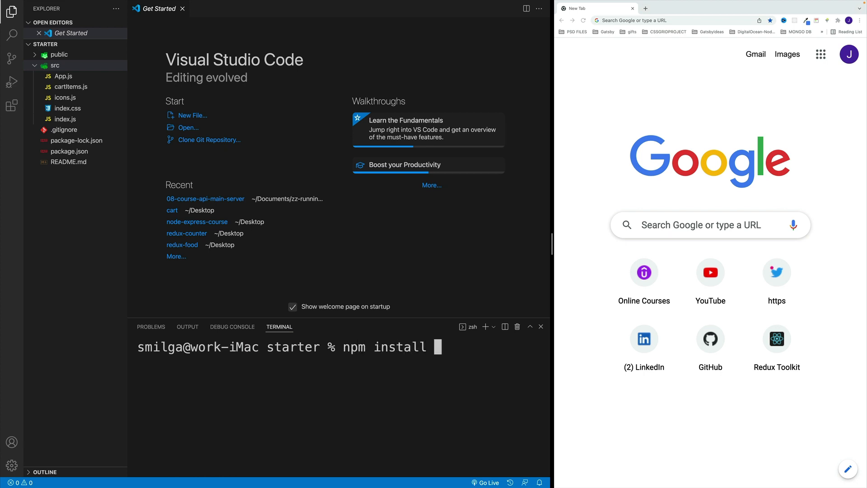
type("&& npm start")
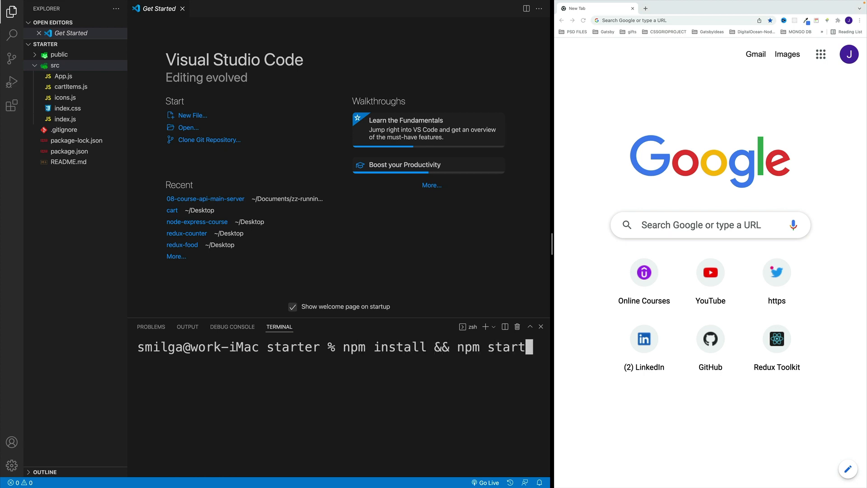
Look through App.js, cartItems.js, index.css and index.js, ending back on App.js
left_click(63, 76)
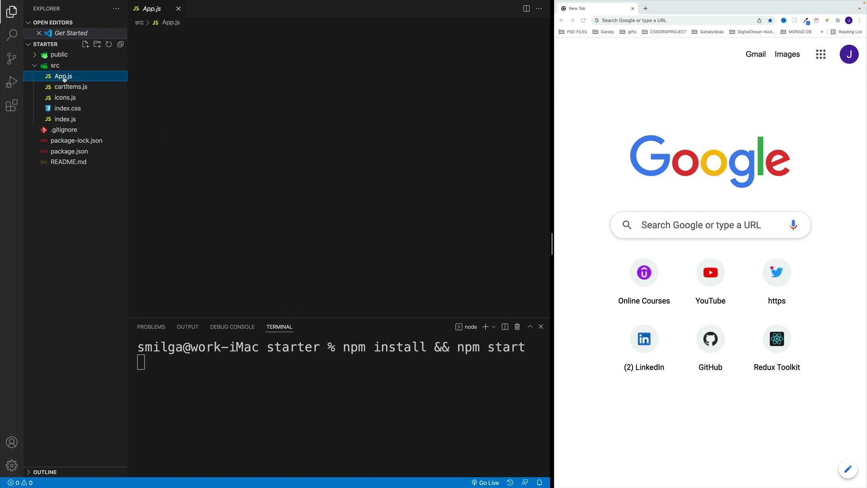
left_click(62, 76)
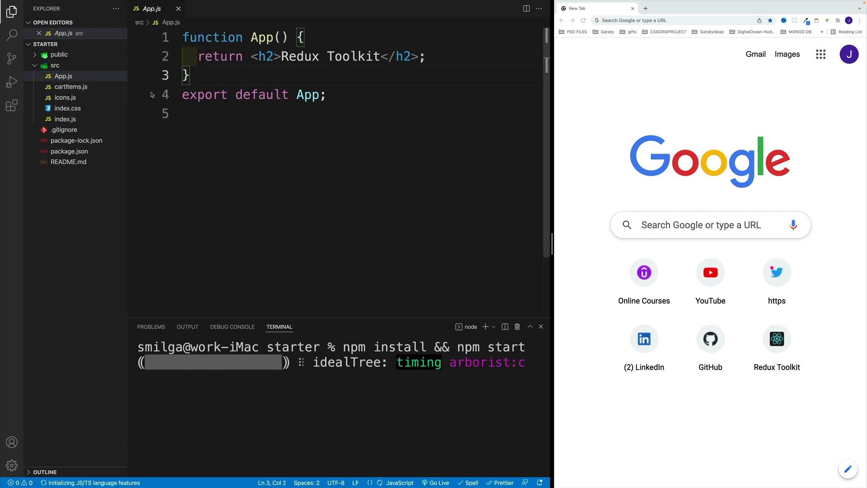
left_click(70, 86)
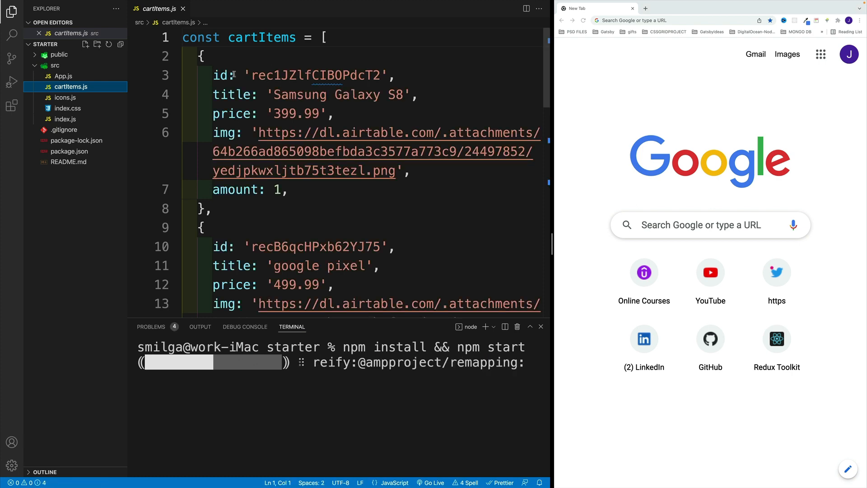
scroll("down", 3)
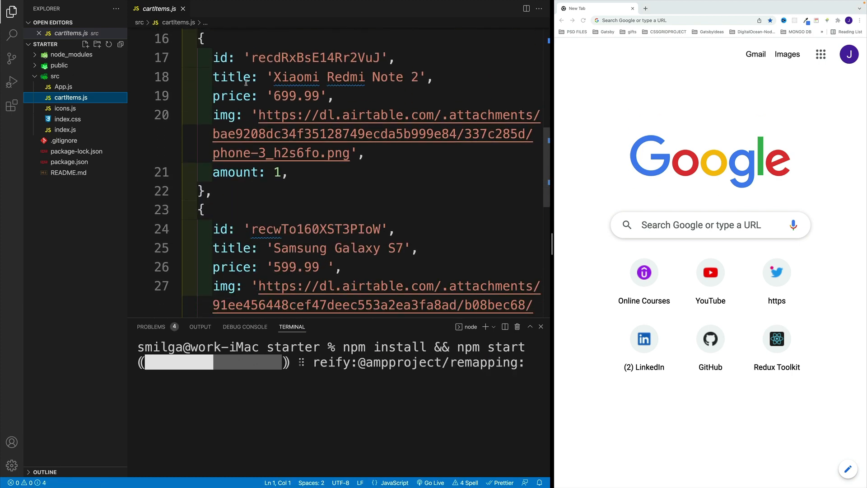
left_click(65, 108)
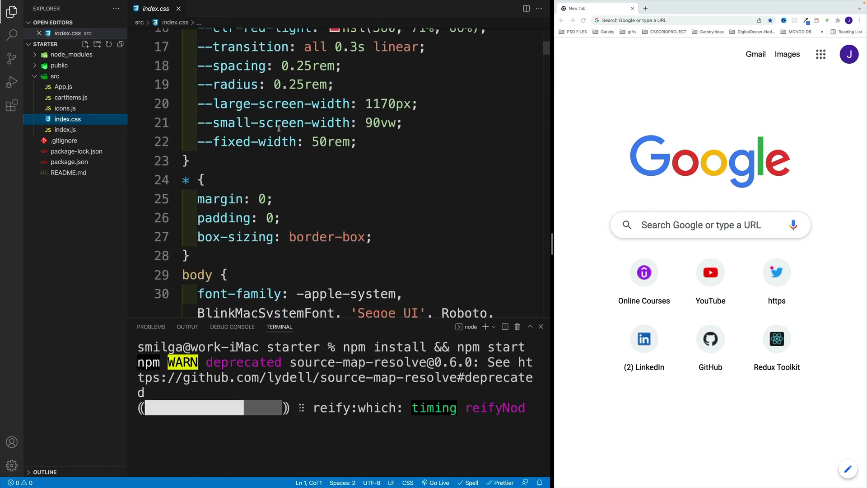
left_click(65, 129)
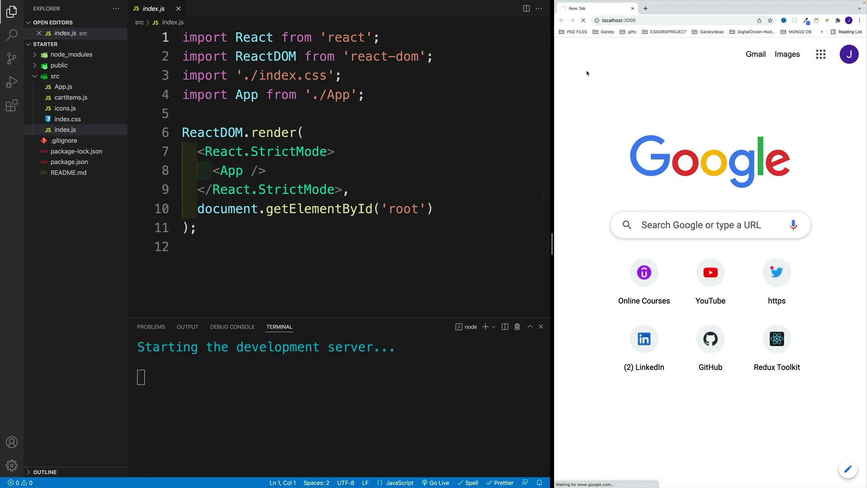
left_click(62, 86)
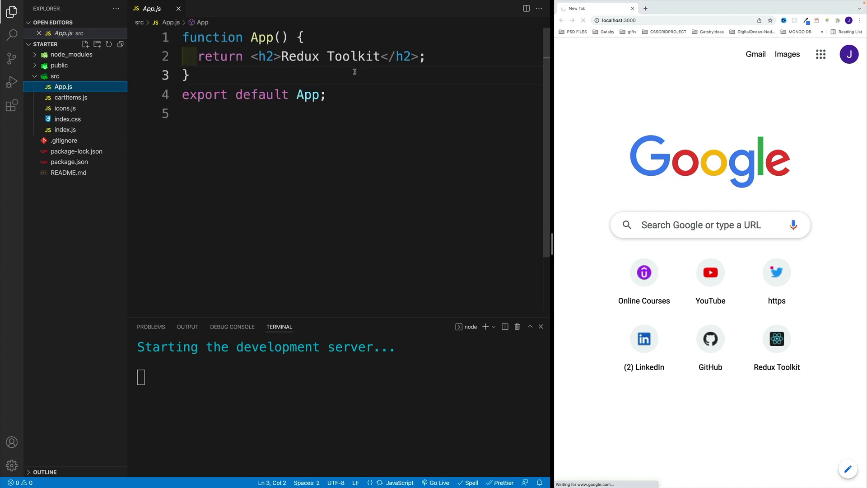
mouse_move(582, 115)
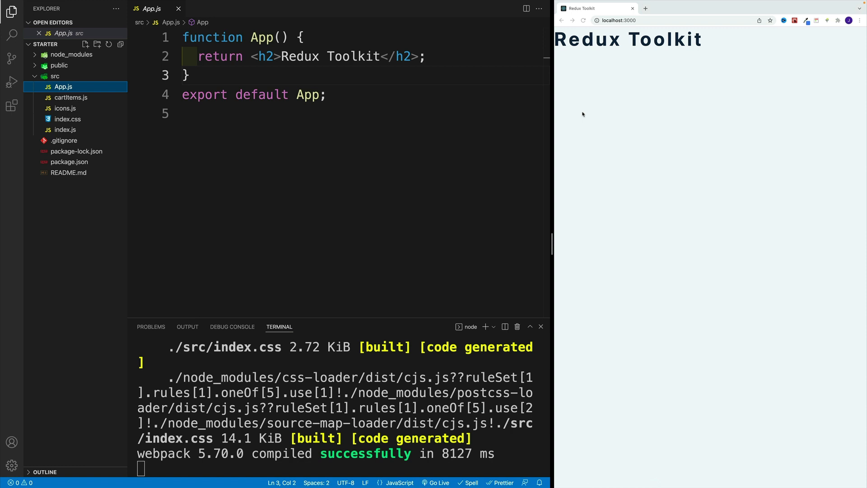
left_click(69, 172)
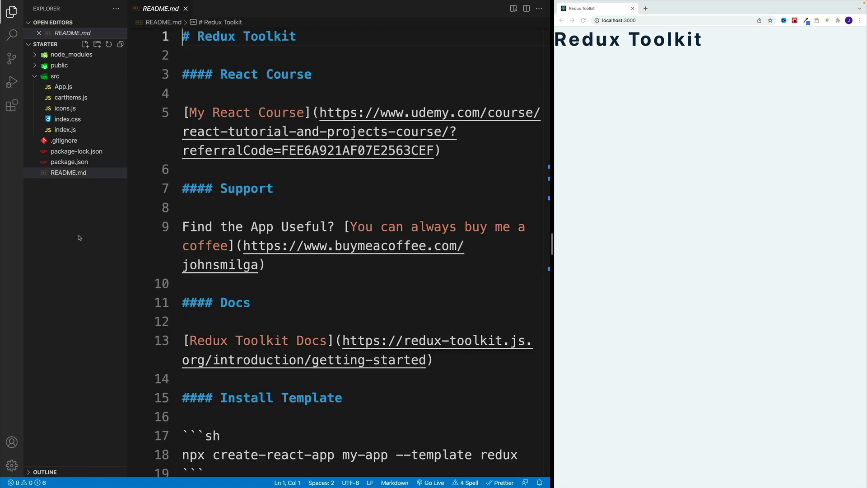
mouse_move(49, 179)
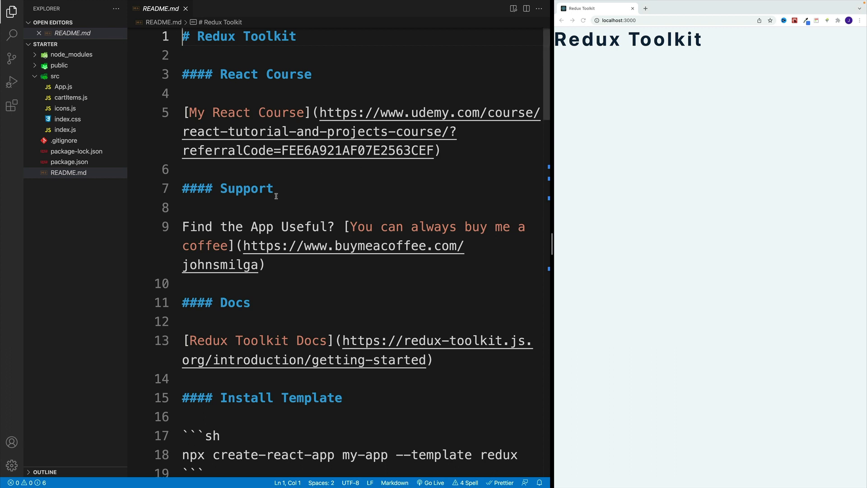
scroll("down", 3)
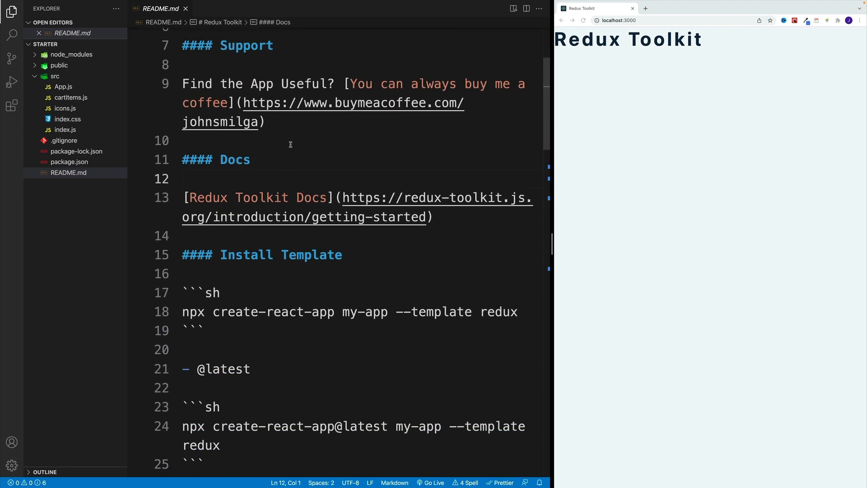
mouse_move(278, 155)
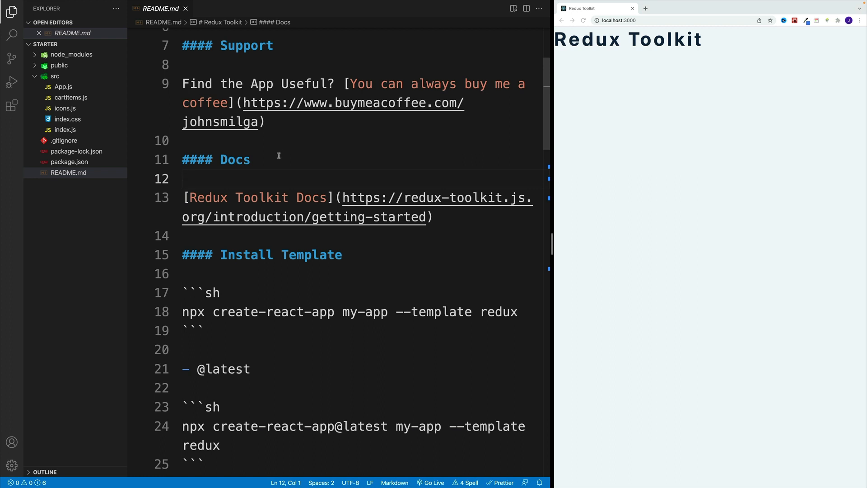
left_click(346, 198)
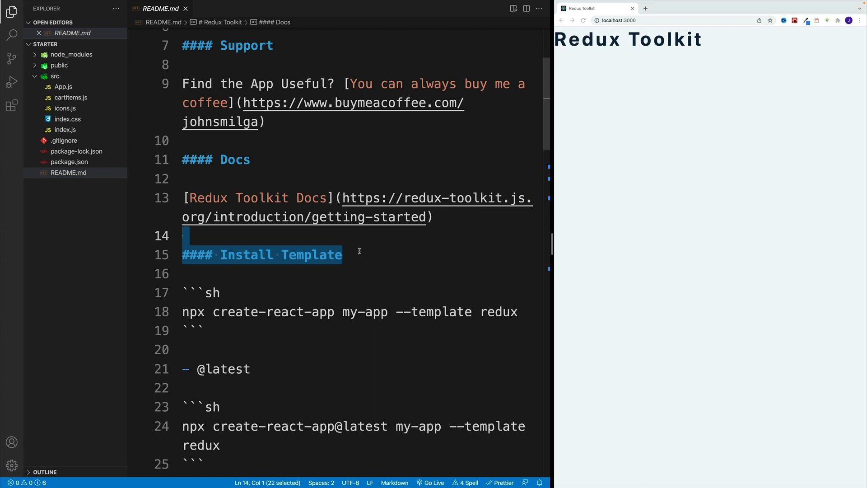
scroll("down", 3)
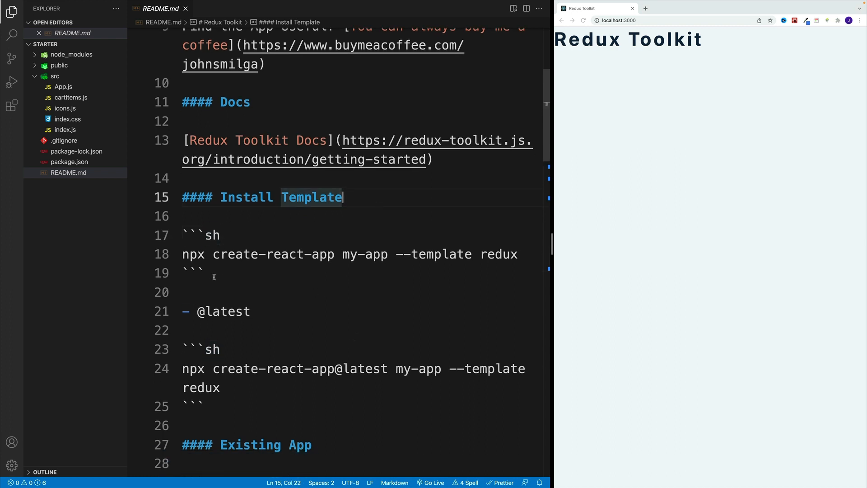
left_click(267, 292)
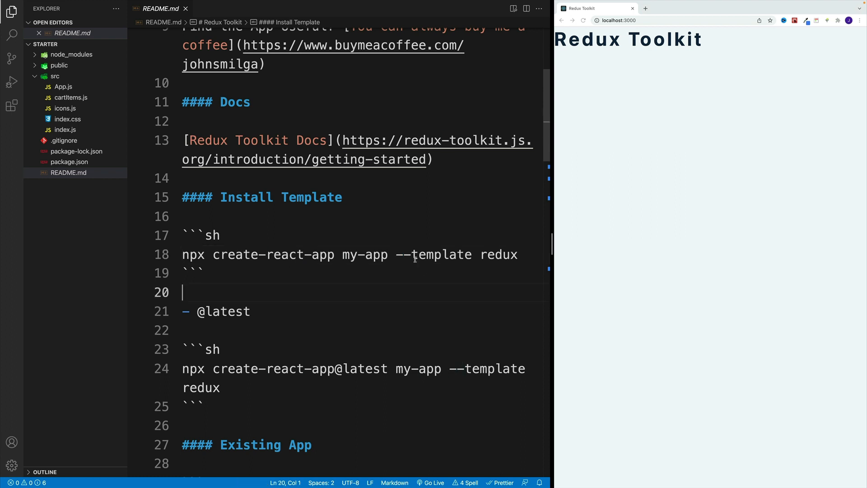
double_click(499, 255)
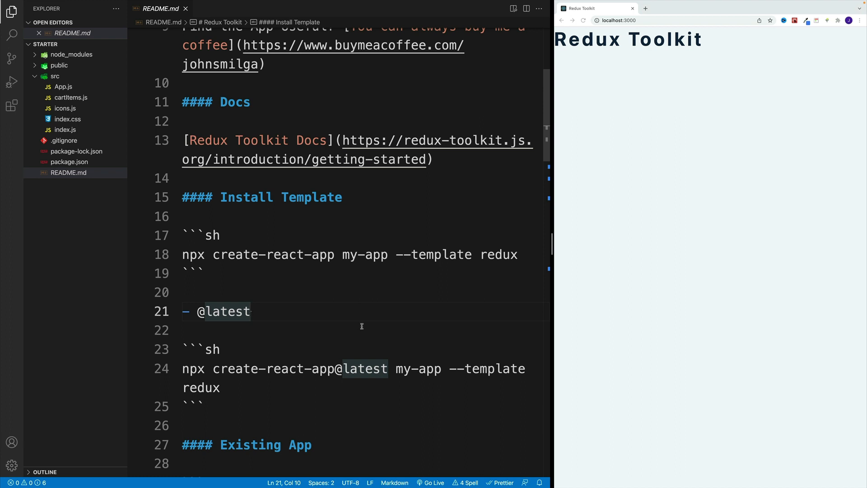
Scroll through the Existing App setup notes, highlighting the install command and the redux template word
scroll("down", 3)
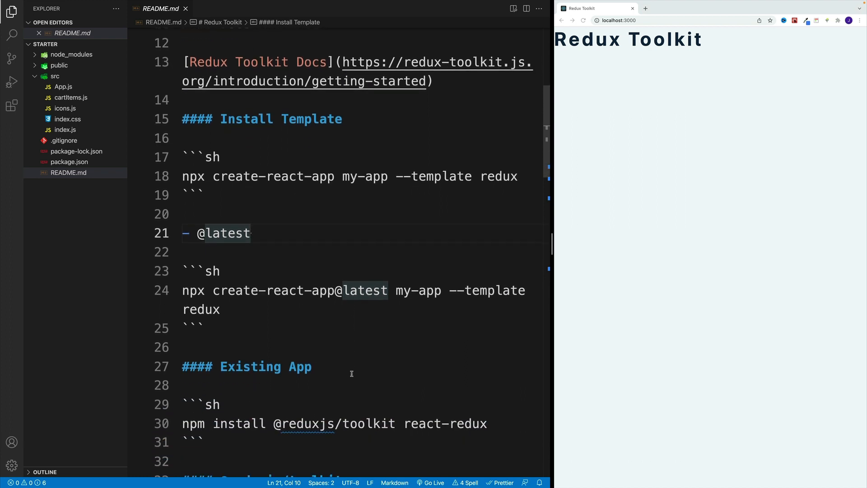
double_click(313, 423)
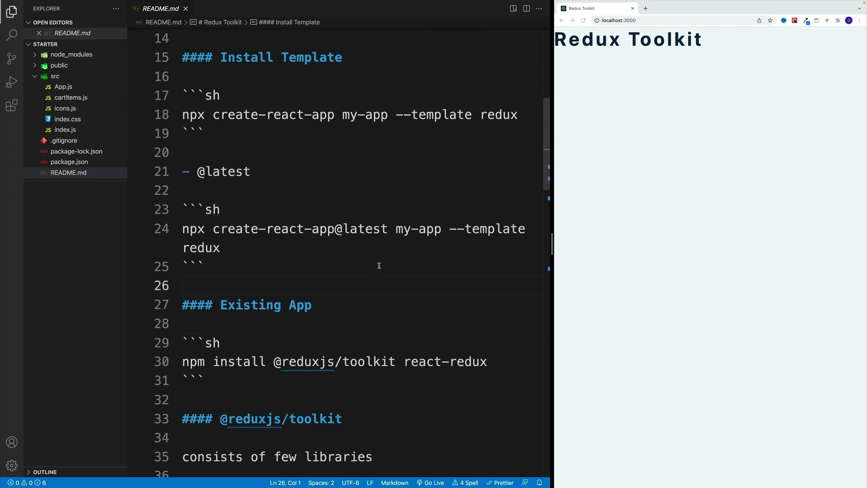
scroll("down", 3)
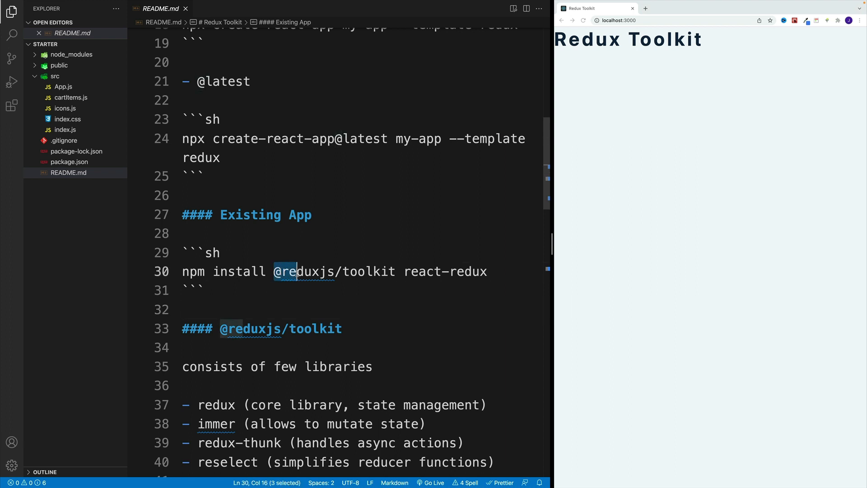
left_click(205, 290)
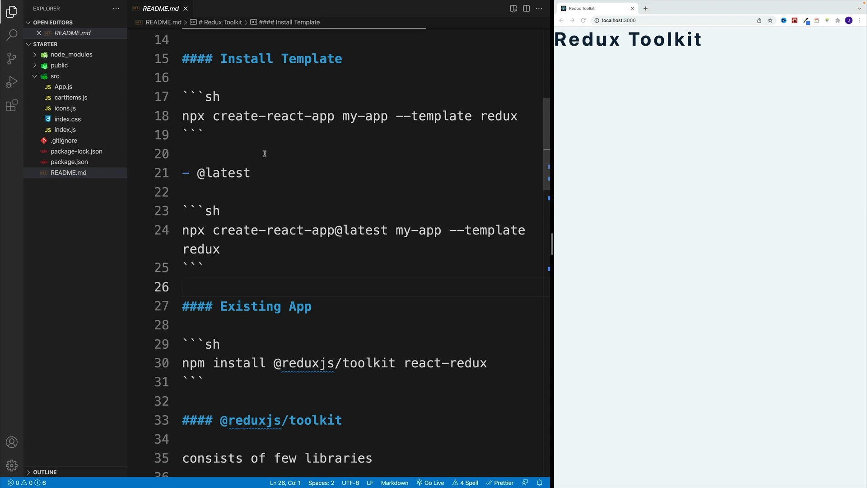
left_click_drag(182, 116, 252, 116)
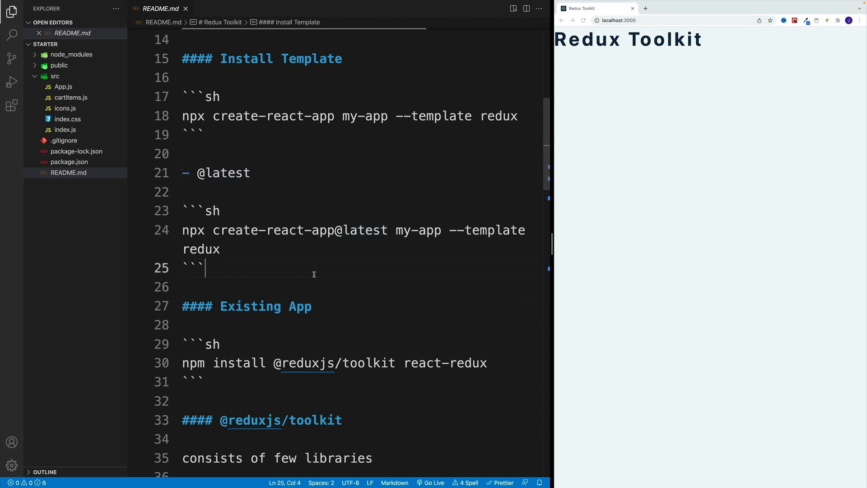
double_click(221, 231)
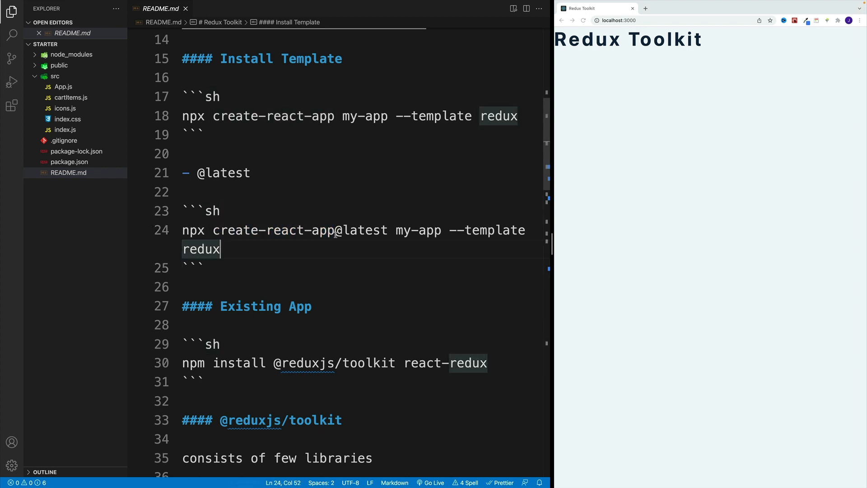
scroll("down", 3)
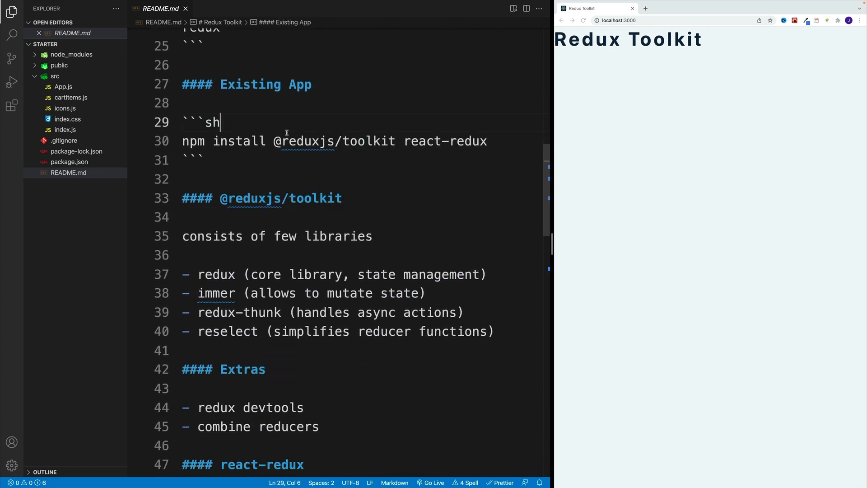
double_click(310, 141)
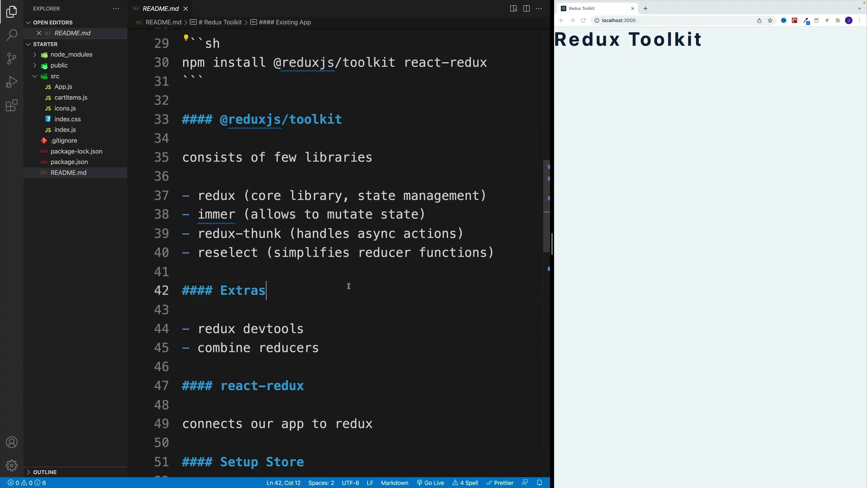
double_click(215, 195)
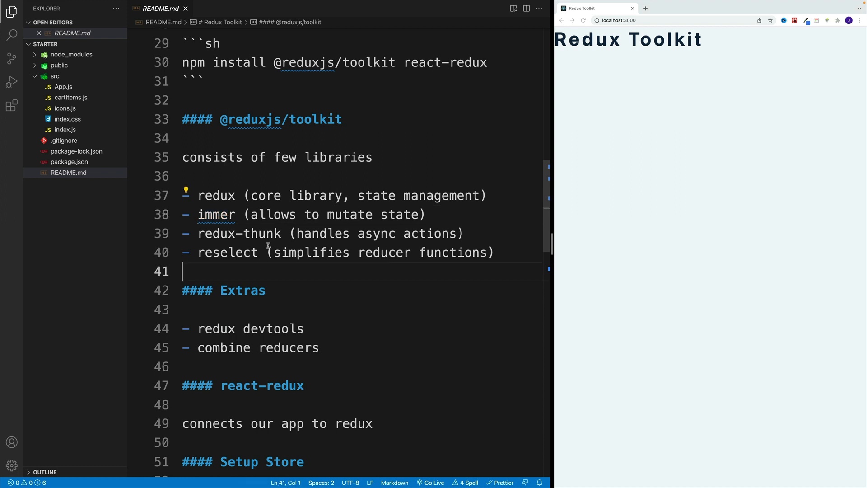
left_click_drag(252, 215, 403, 215)
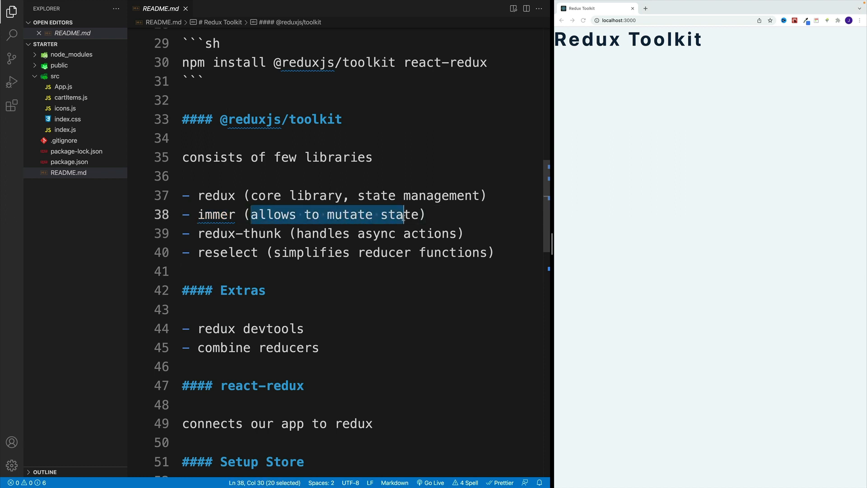
left_click(199, 310)
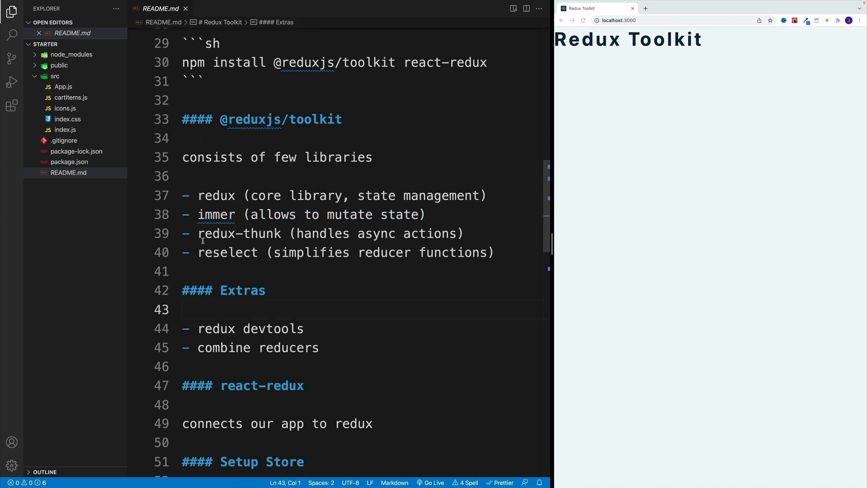
left_click(267, 290)
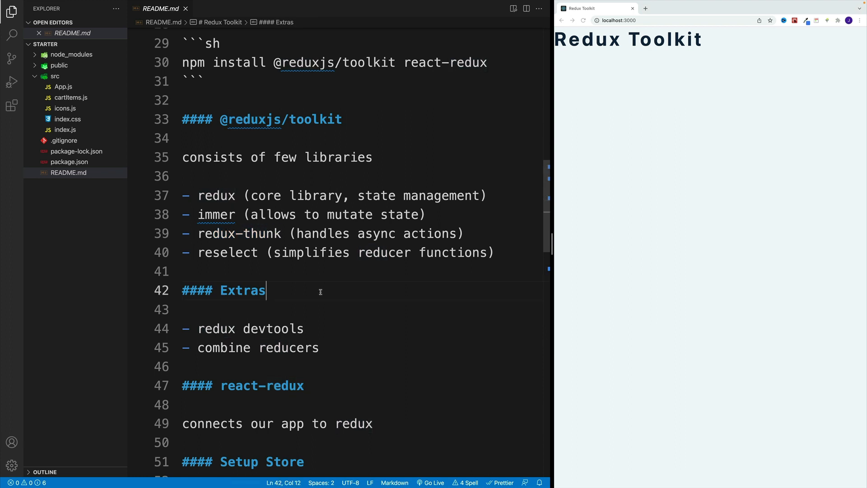
left_click_drag(297, 233, 381, 233)
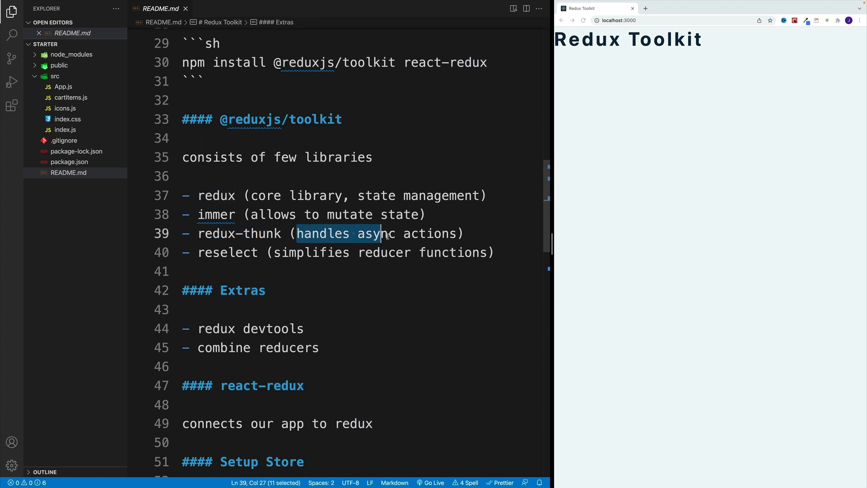
left_click(183, 271)
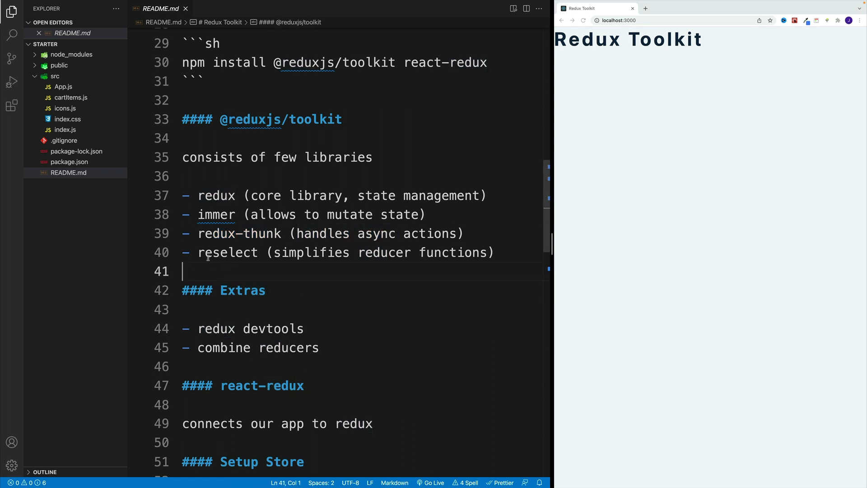
double_click(242, 290)
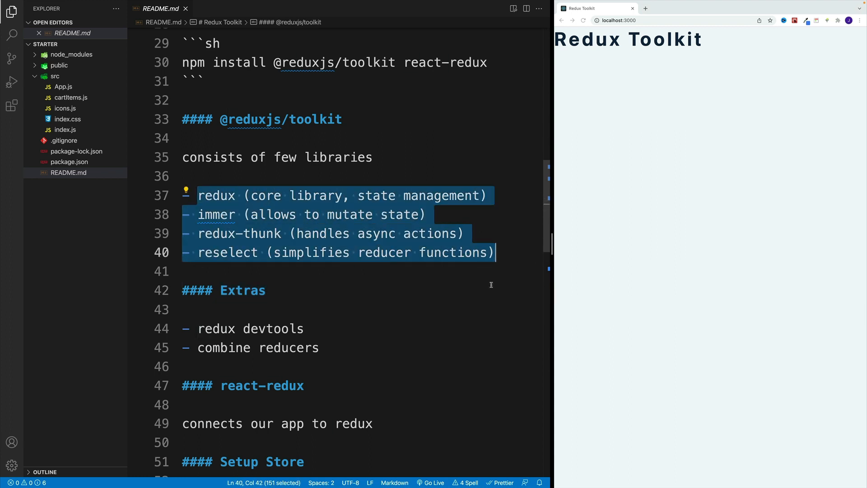
double_click(242, 290)
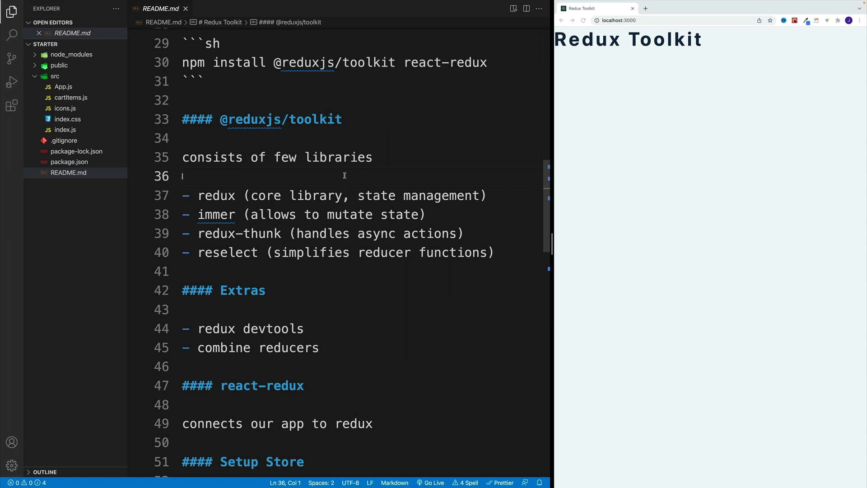
mouse_move(348, 264)
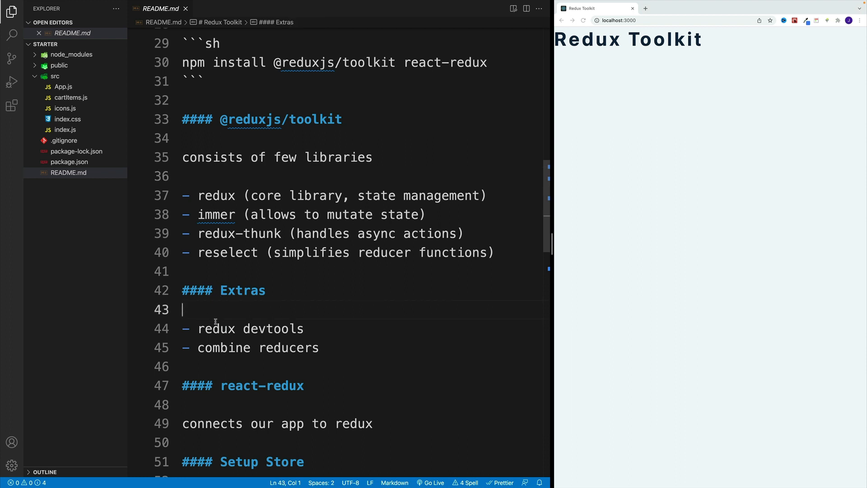
left_click_drag(198, 328, 297, 329)
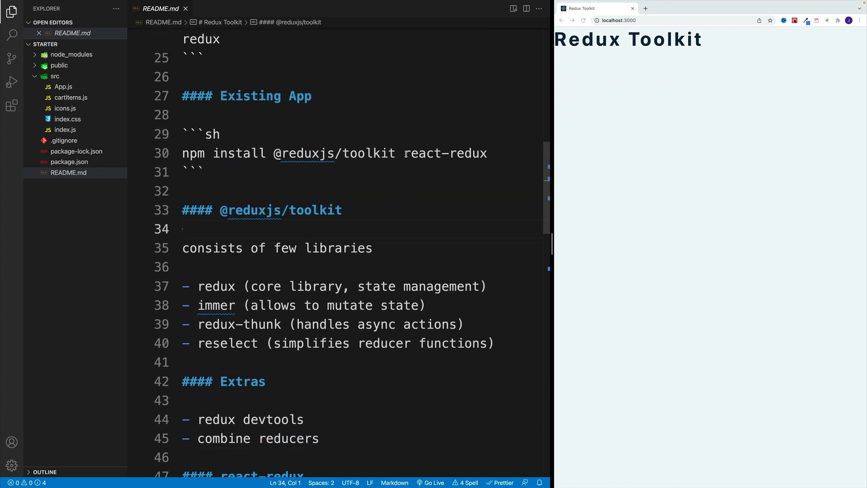
double_click(421, 154)
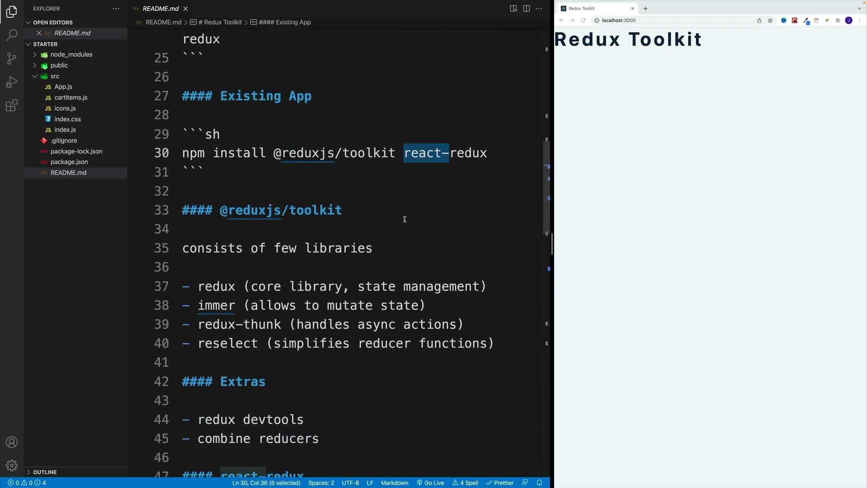
scroll("down", 3)
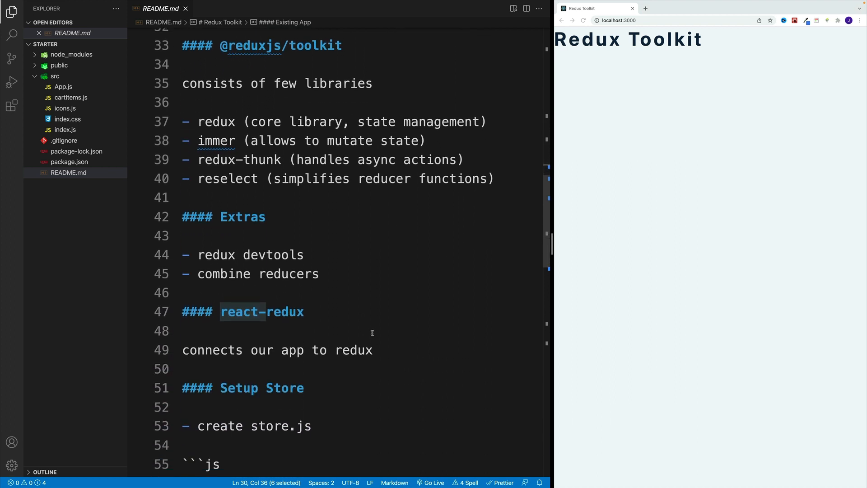
left_click(184, 331)
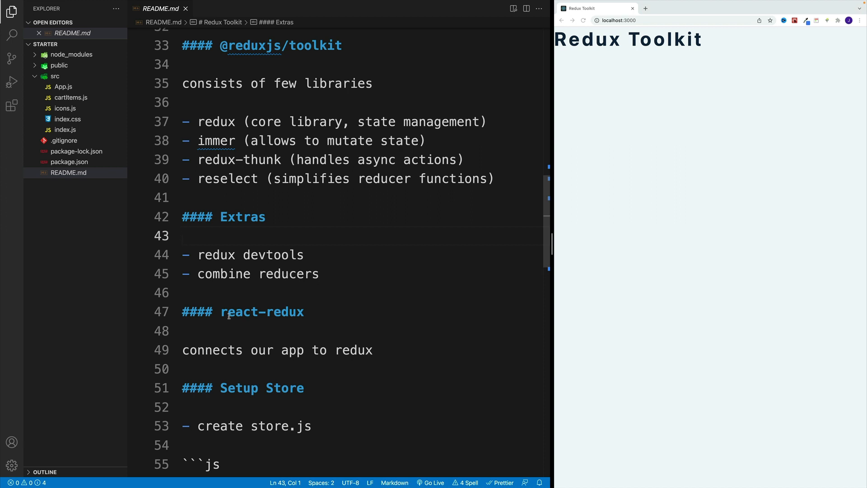
double_click(262, 311)
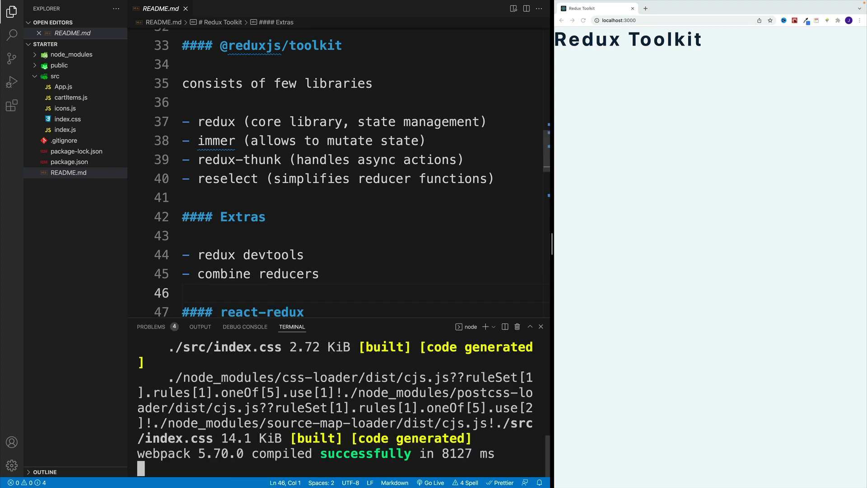
mouse_move(380, 284)
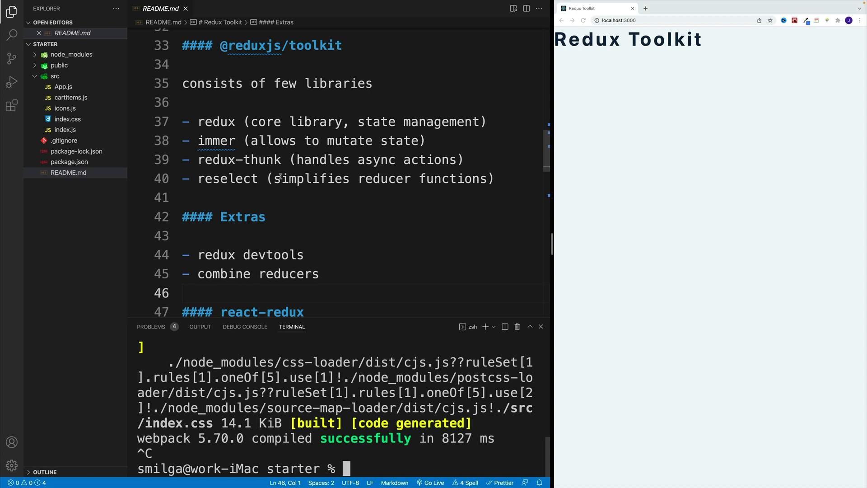
scroll("up", 3)
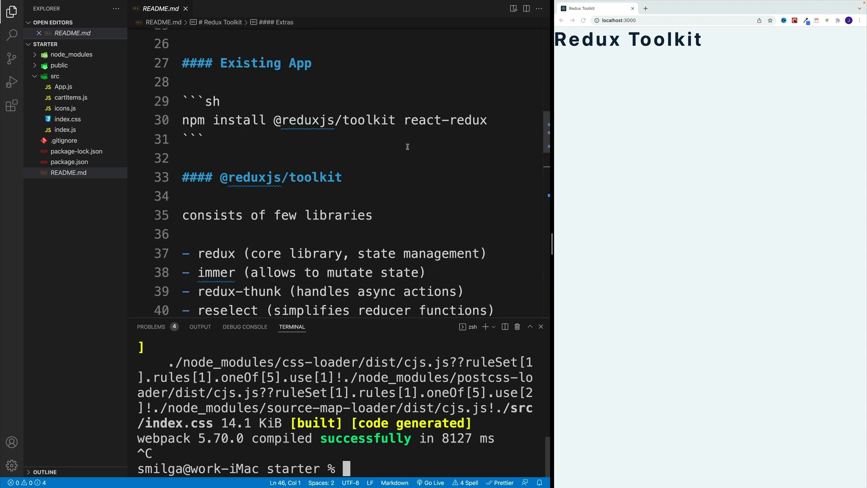
type("cle")
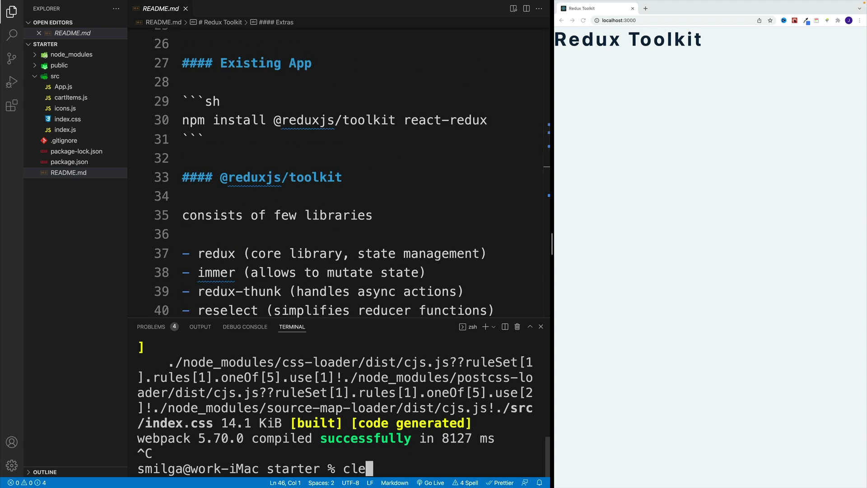
key("Enter")
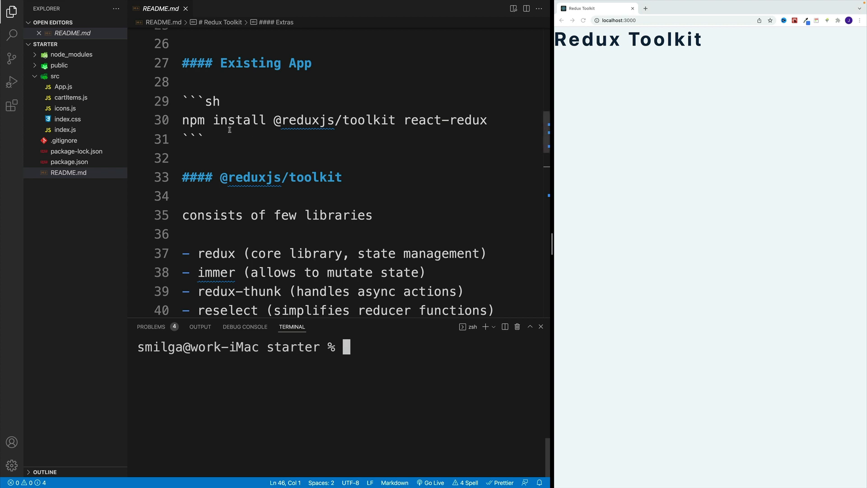
left_click_drag(182, 120, 486, 120)
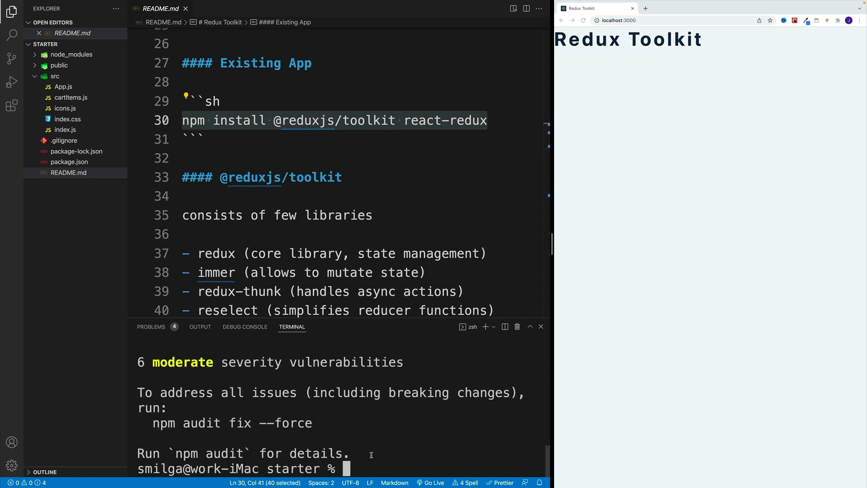
Restart the dev server with npm start and open package.json
type("npm start")
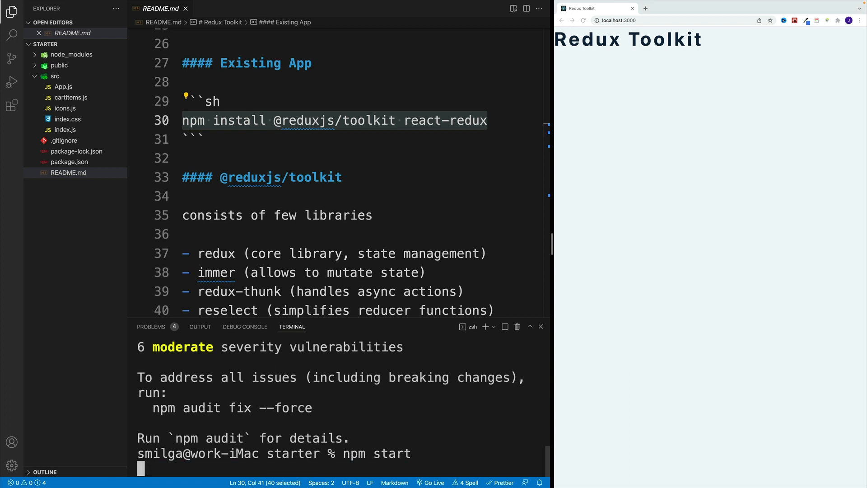
left_click(70, 162)
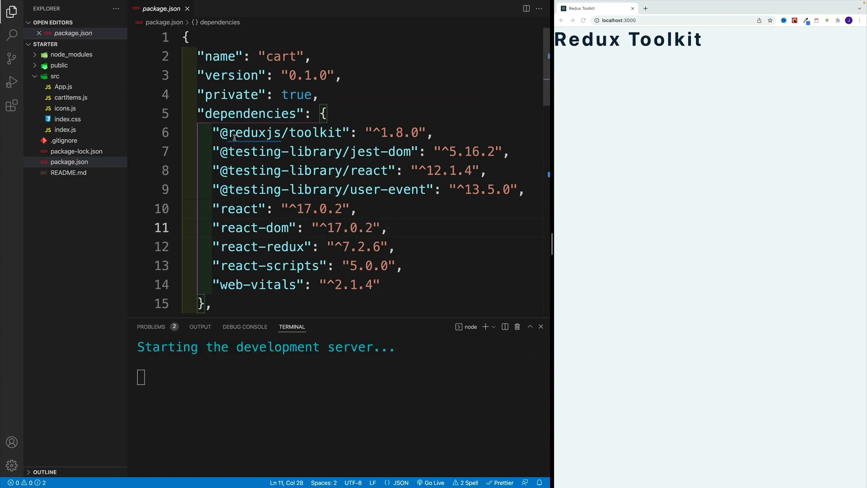
double_click(282, 132)
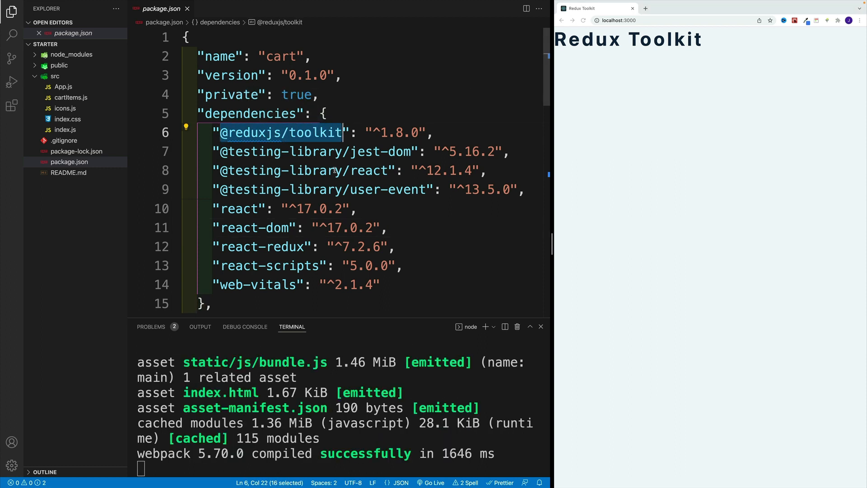
triple_click(260, 246)
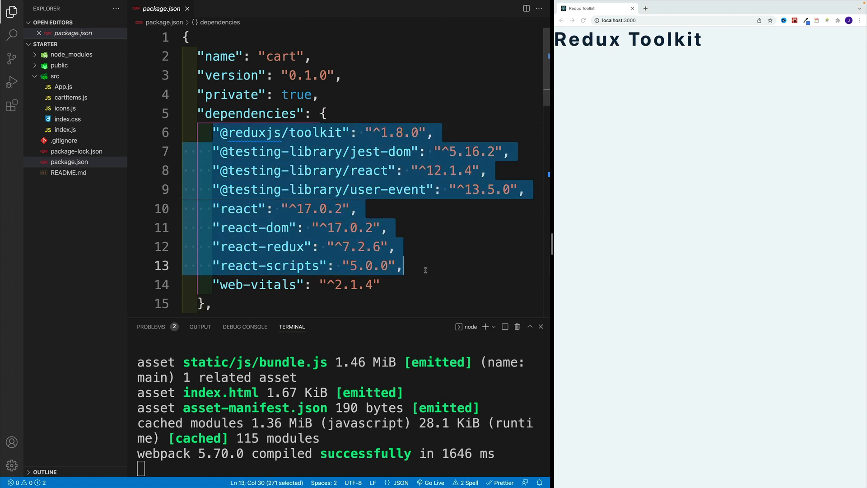
left_click(446, 100)
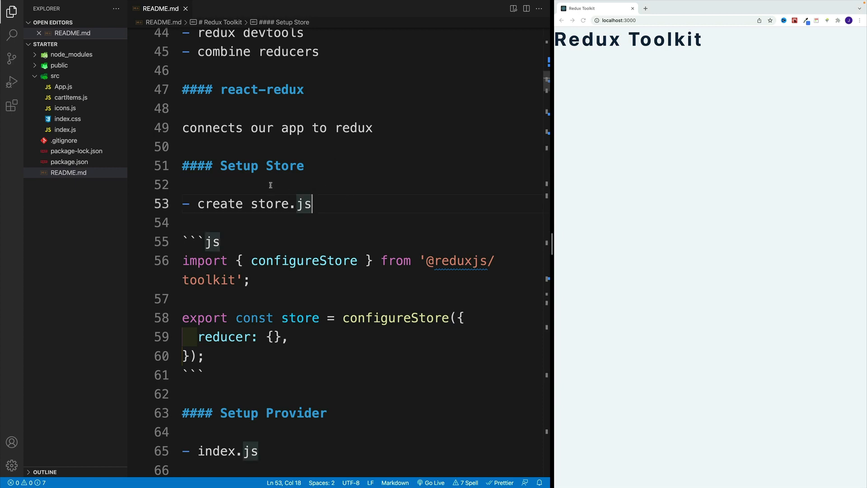
Scroll to the Setup Store notes and highlight the store.js file name and configureStore import
double_click(239, 166)
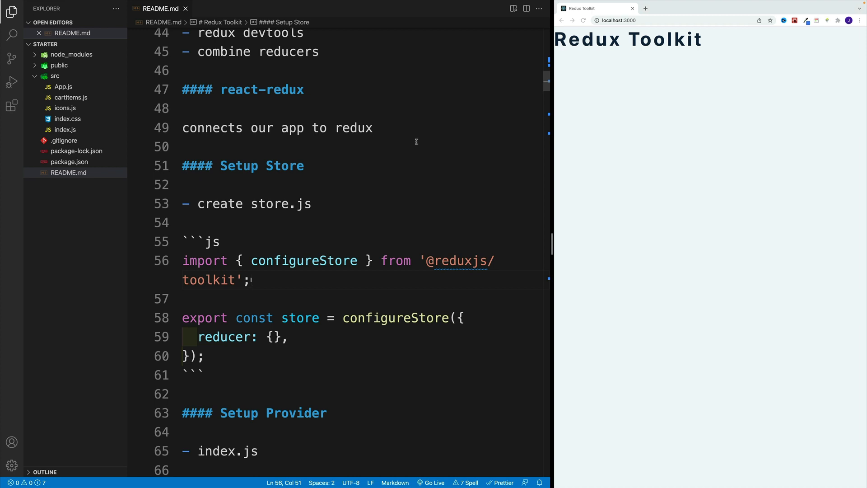
scroll("down", 3)
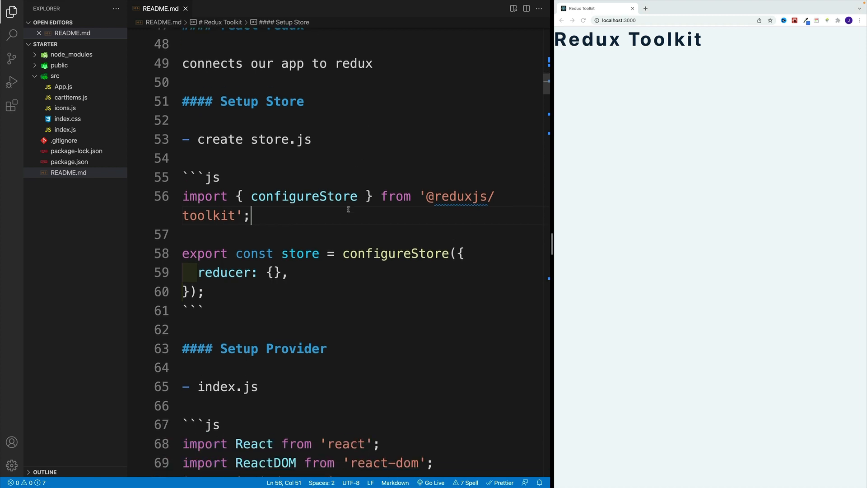
mouse_move(357, 285)
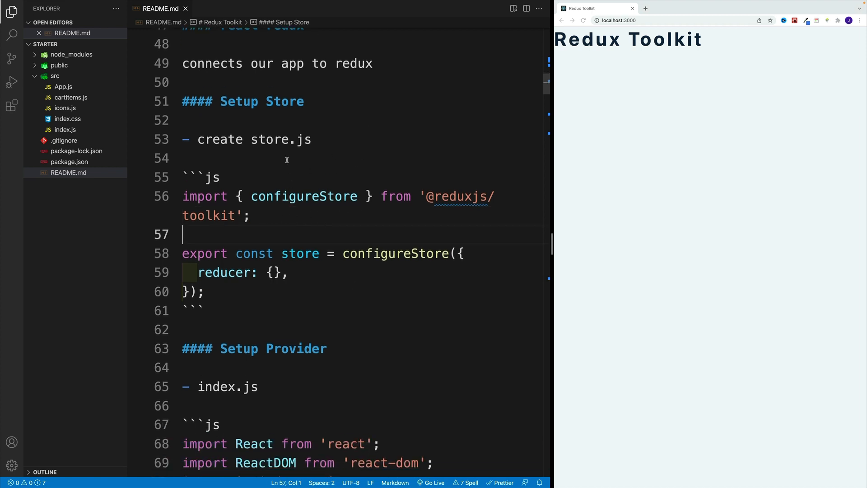
double_click(263, 139)
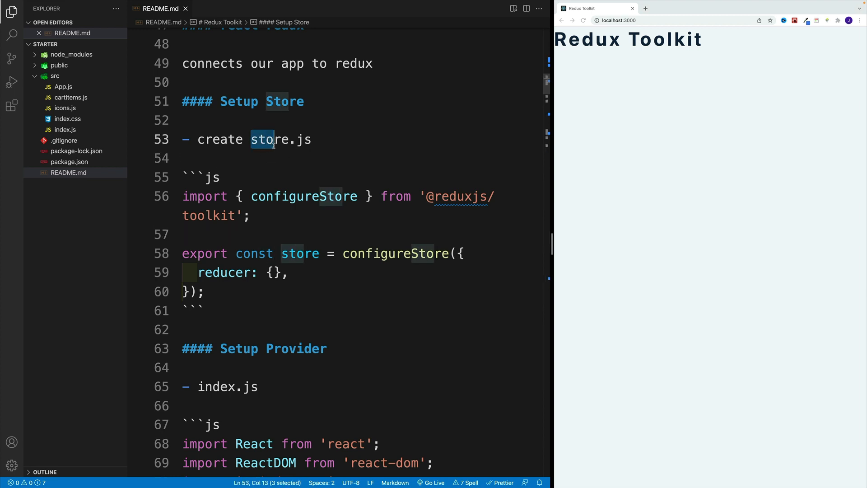
double_click(280, 139)
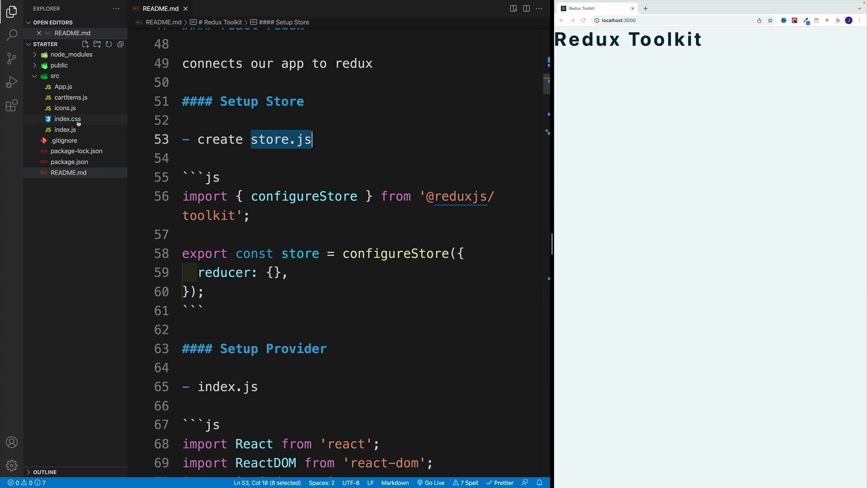
left_click(299, 235)
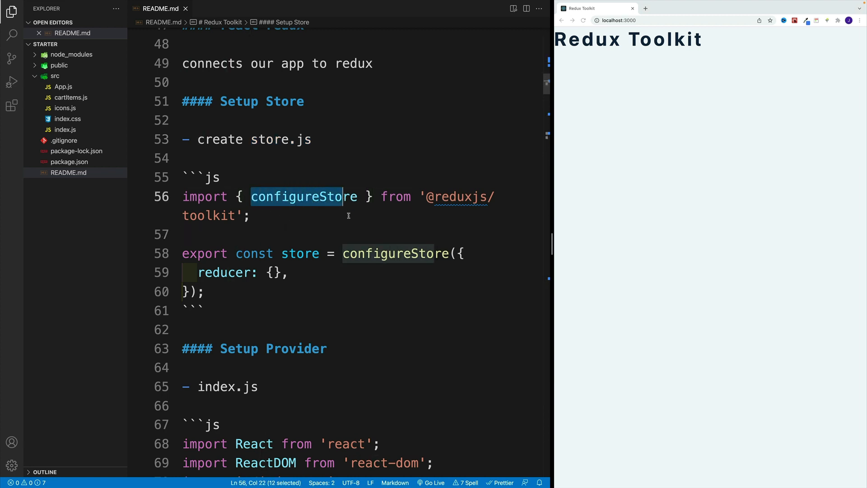
Highlight the options object with the empty reducer passed to configureStore
left_click(183, 233)
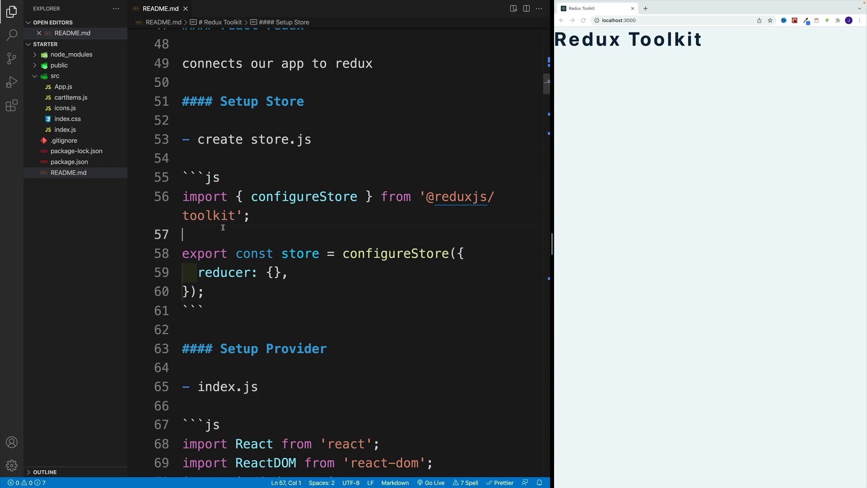
mouse_move(416, 194)
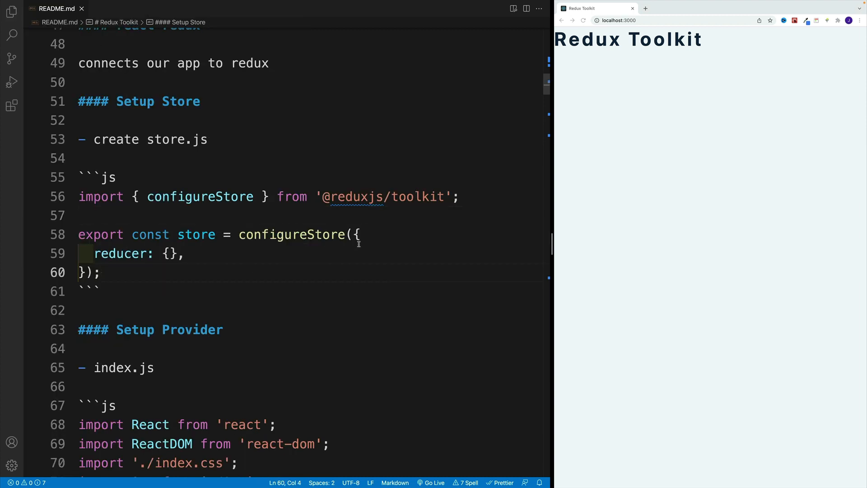
left_click_drag(361, 234, 80, 271)
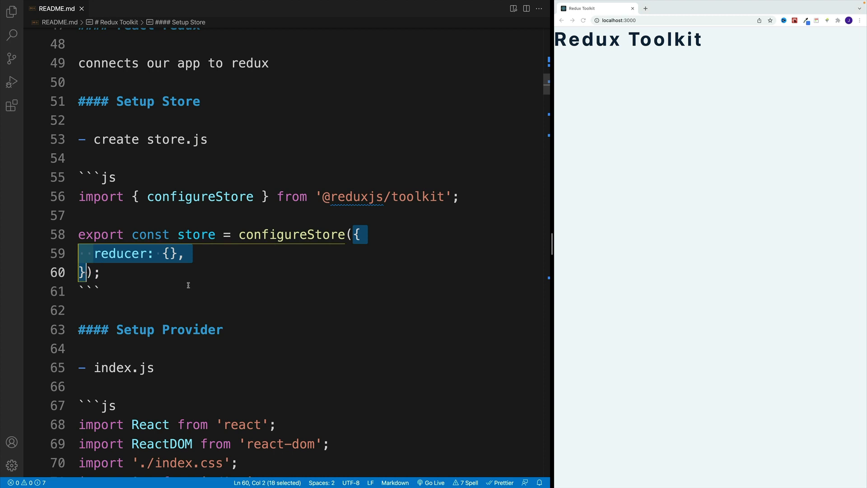
left_click(99, 291)
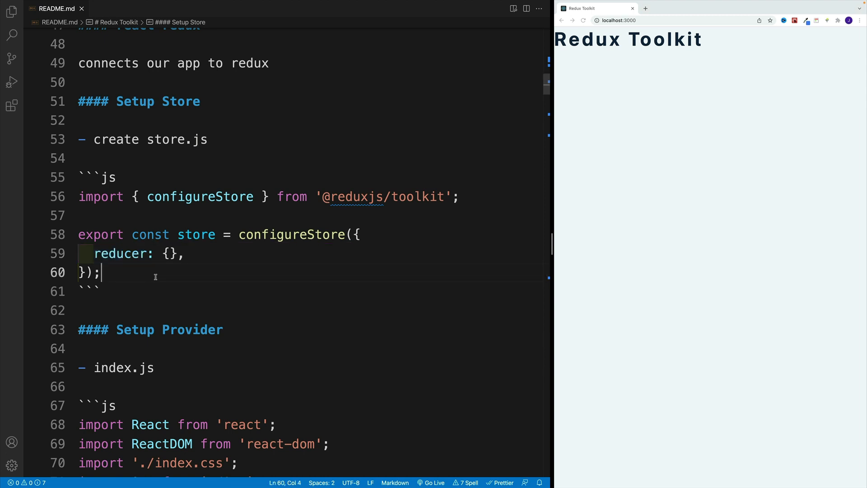
double_click(169, 253)
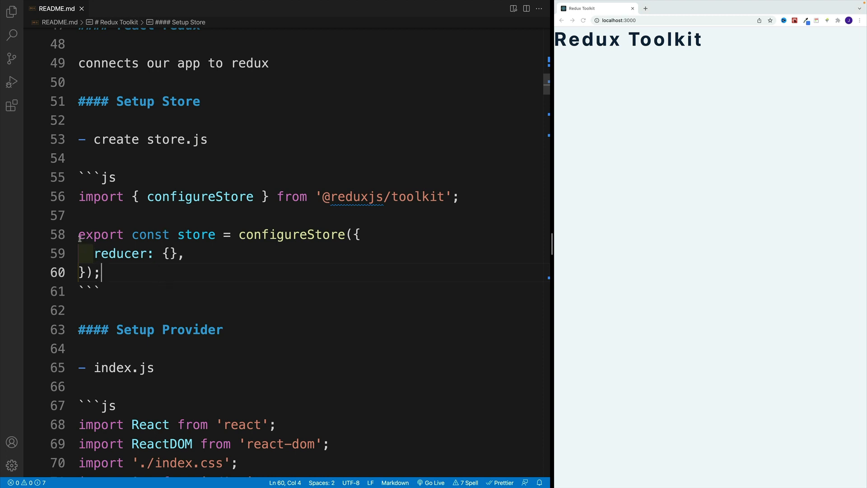
mouse_move(131, 226)
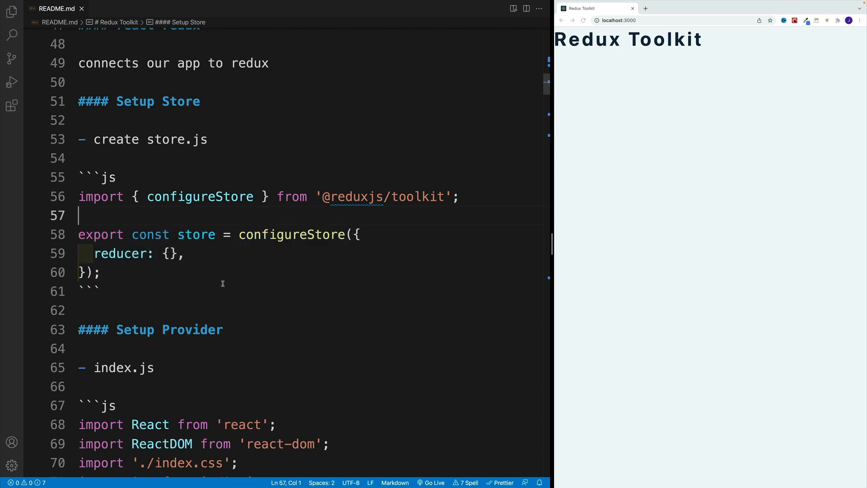
mouse_move(231, 289)
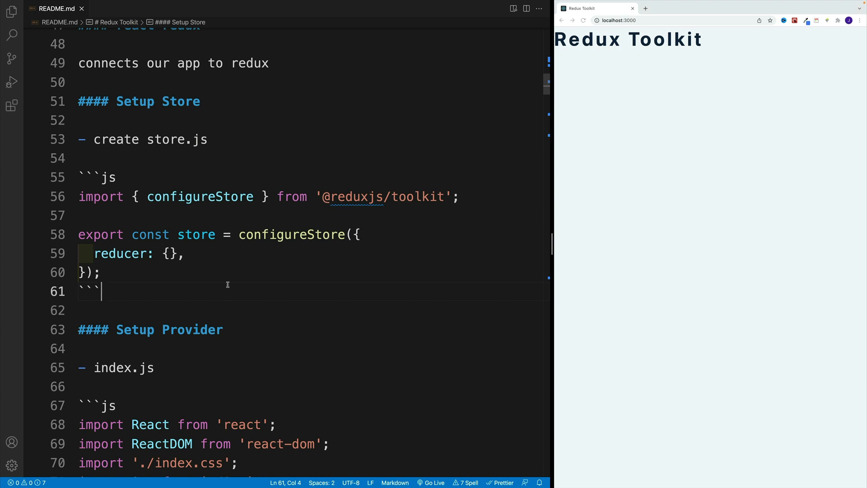
mouse_move(110, 225)
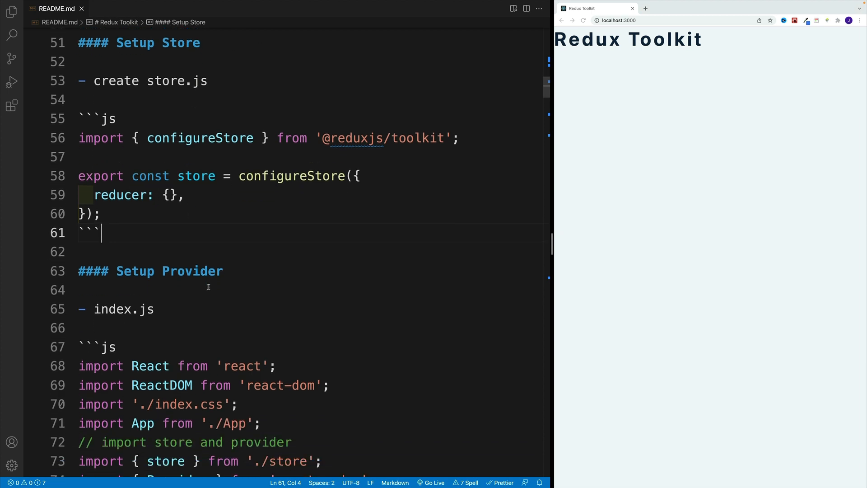
scroll("down", 3)
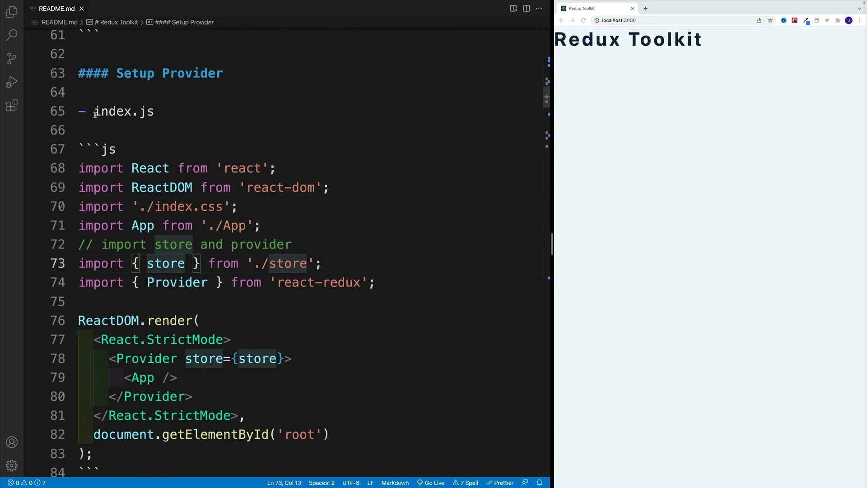
double_click(123, 111)
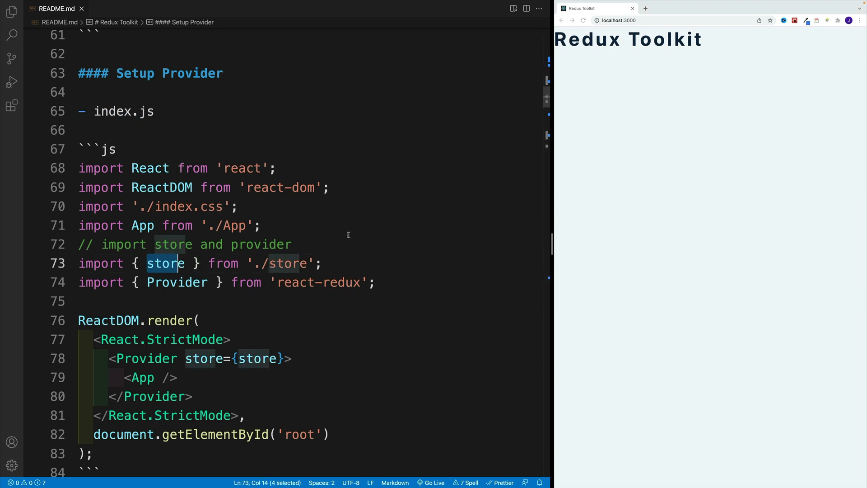
left_click(198, 320)
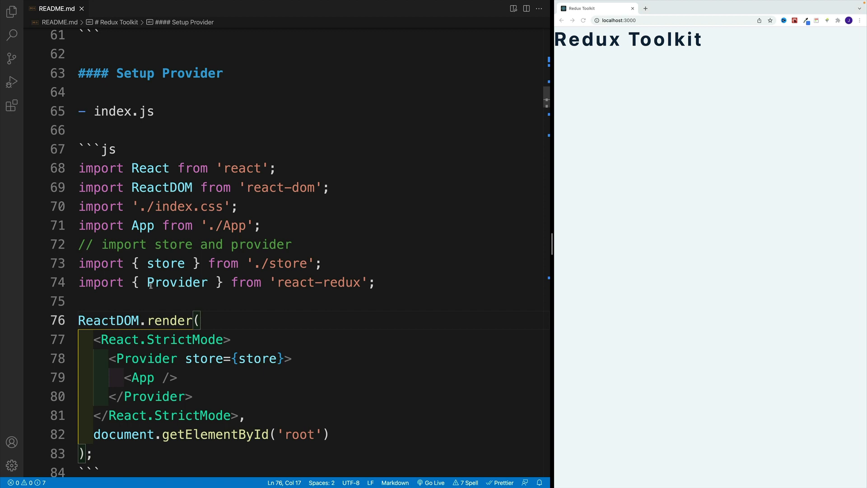
left_click(277, 283)
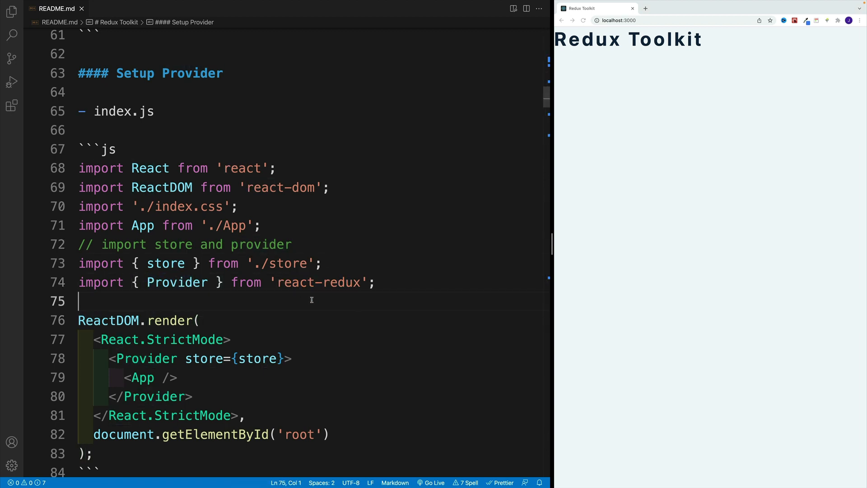
mouse_move(363, 228)
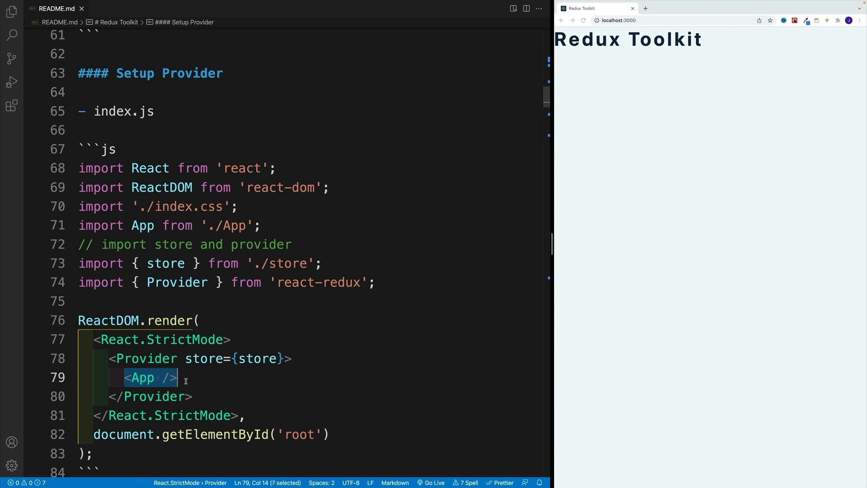
left_click(177, 378)
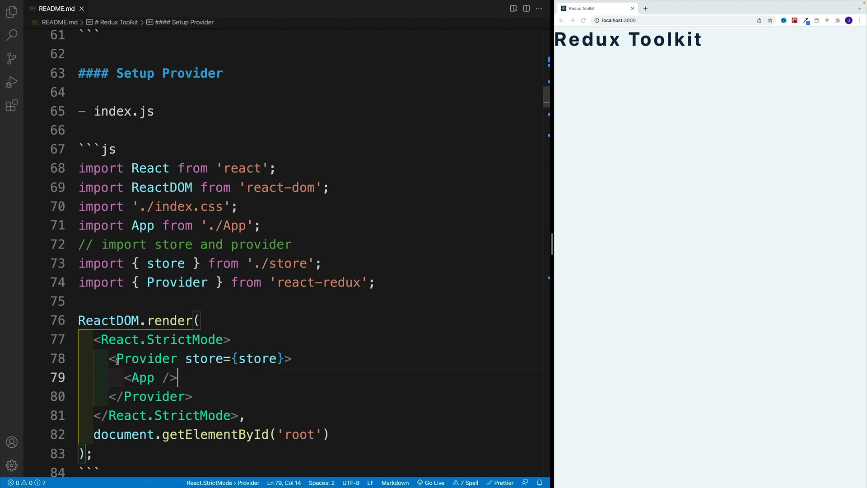
double_click(192, 359)
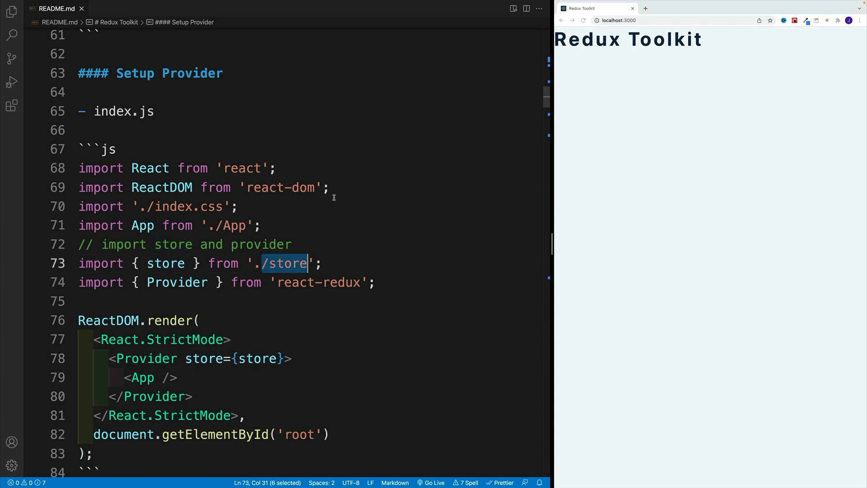
mouse_move(335, 171)
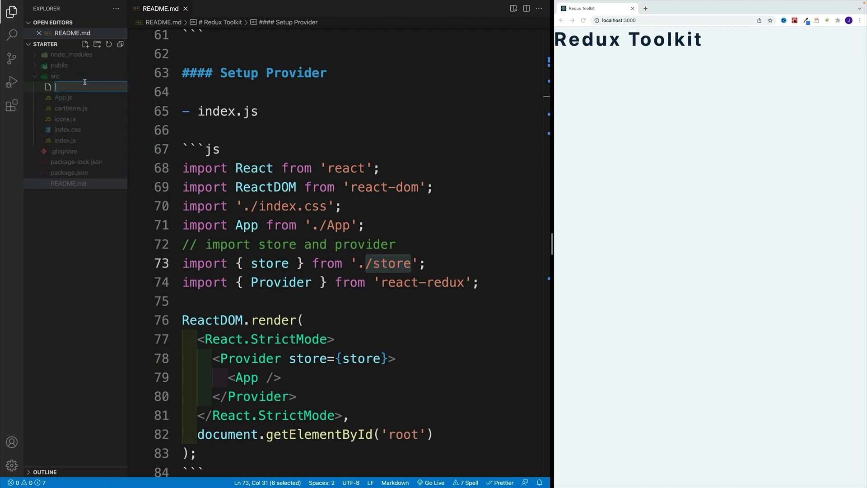
Write src/store.js: import configureStore and export const store = configureStore({ reducer: {} })
type("stg")
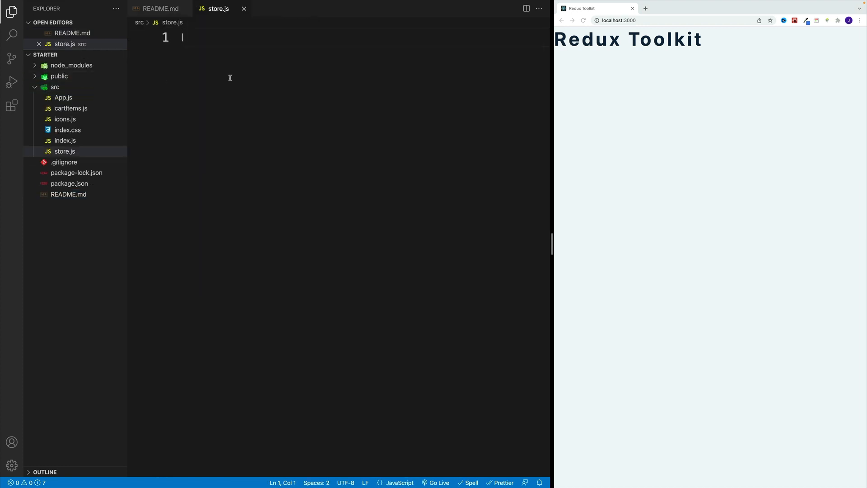
type("import {configureStore } from \"@reduxjs/toolkit\";")
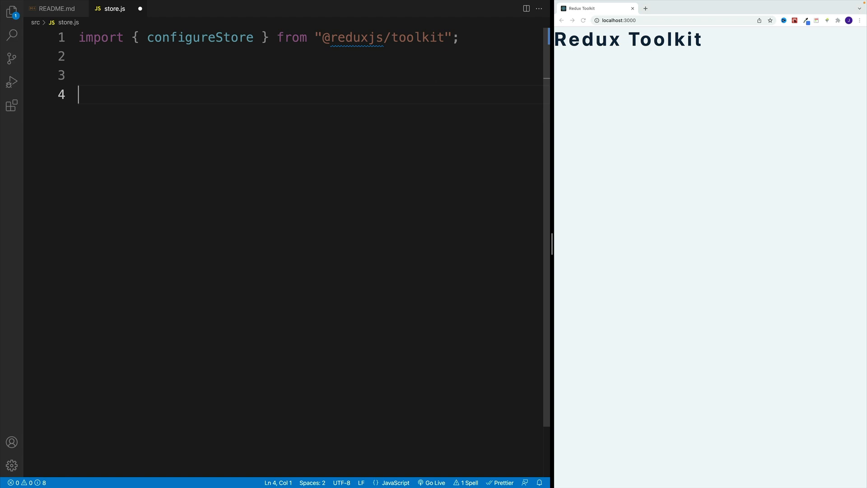
type("export")
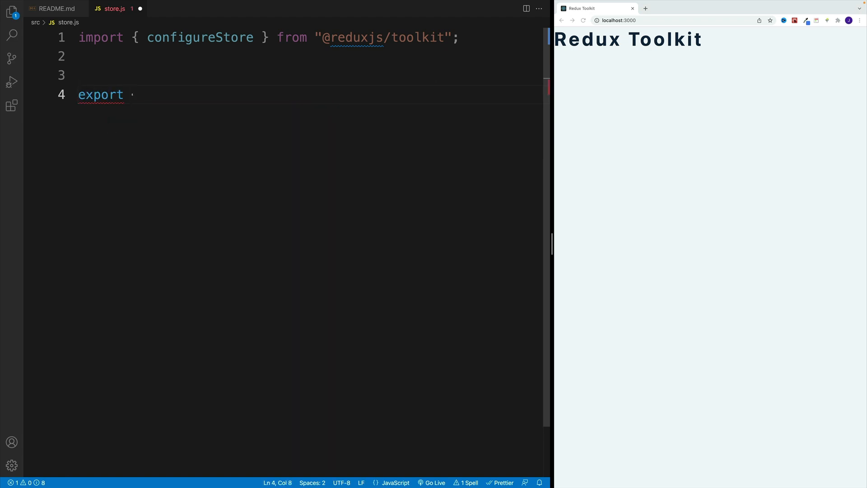
type("const")
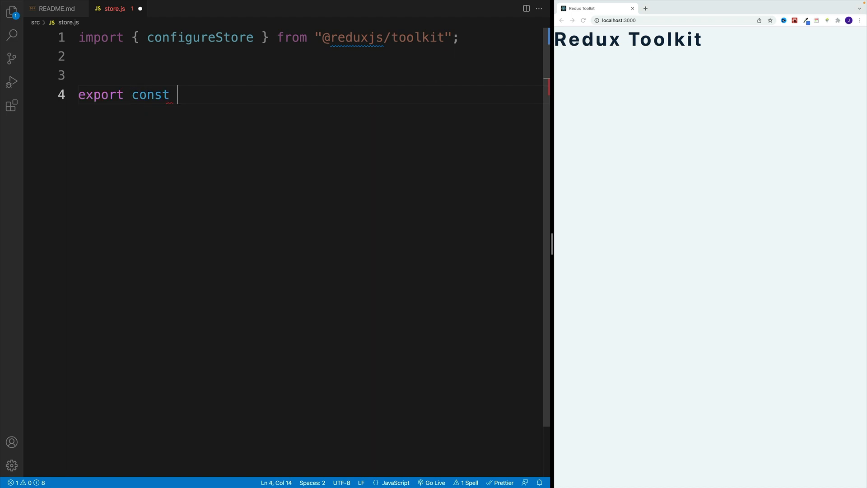
type("store = configureStore({")
type("reducer")
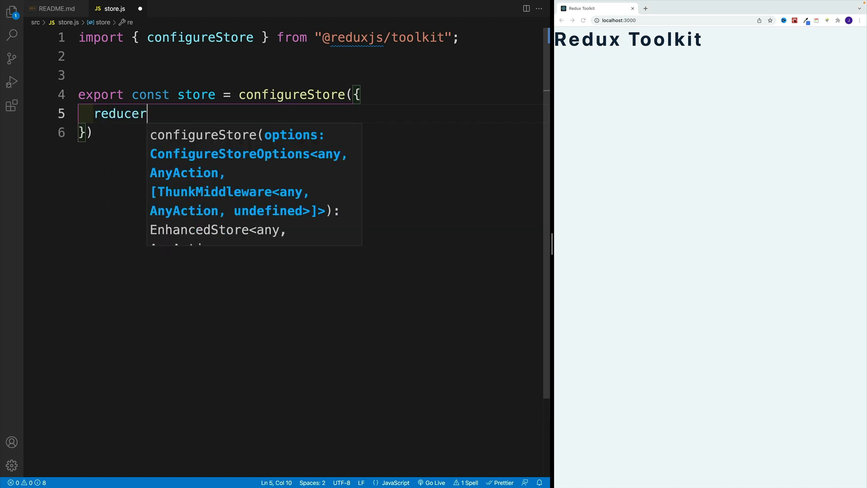
type(":{")
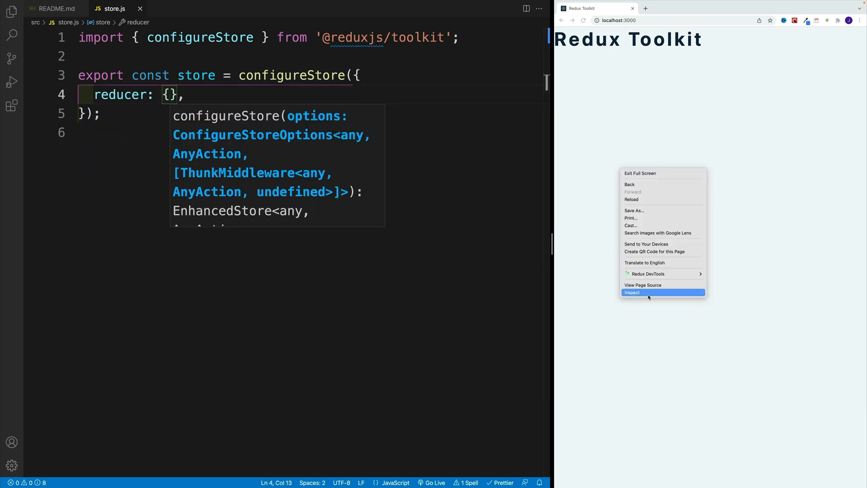
left_click(633, 291)
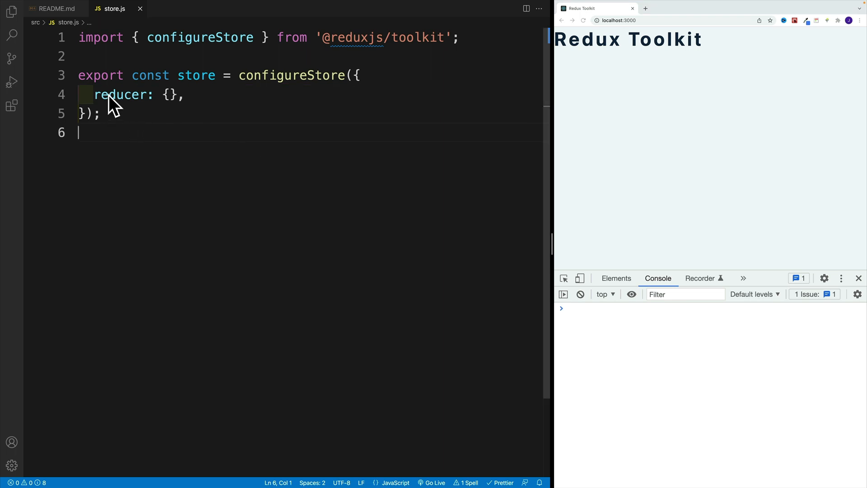
In src/index.js, import store from './store' and Provider from 'react-redux'
left_click(12, 11)
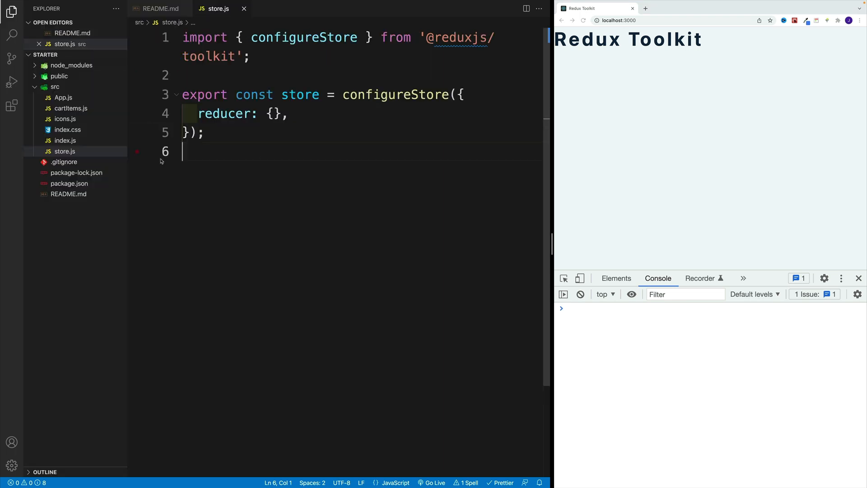
left_click(65, 141)
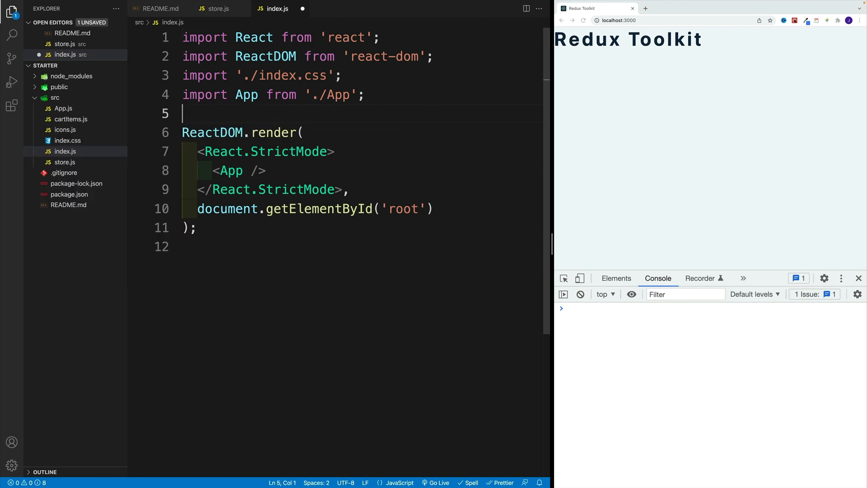
type("import")
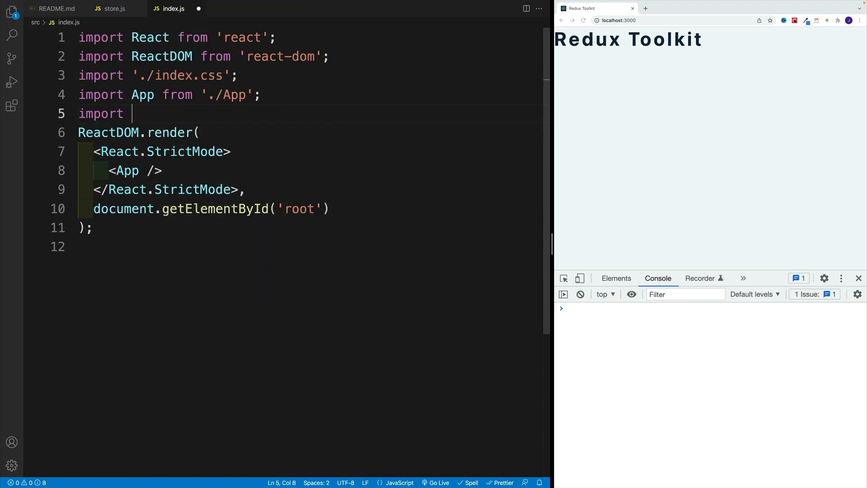
type("{store} from '")
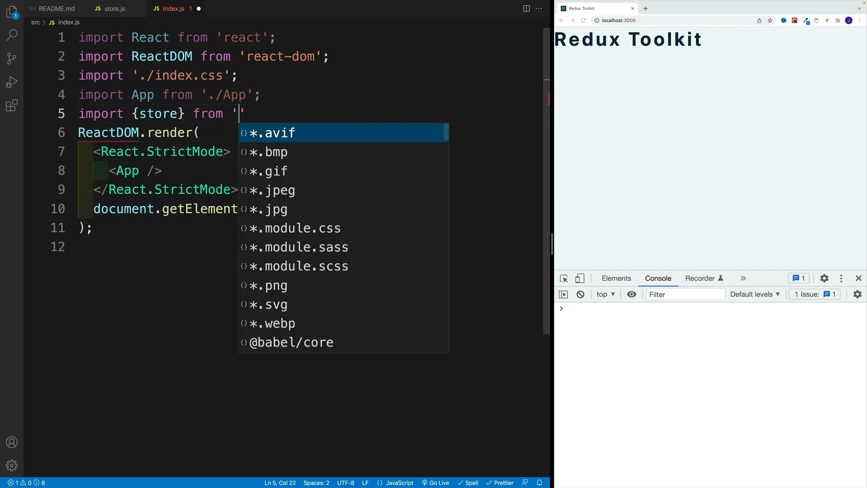
type("./store")
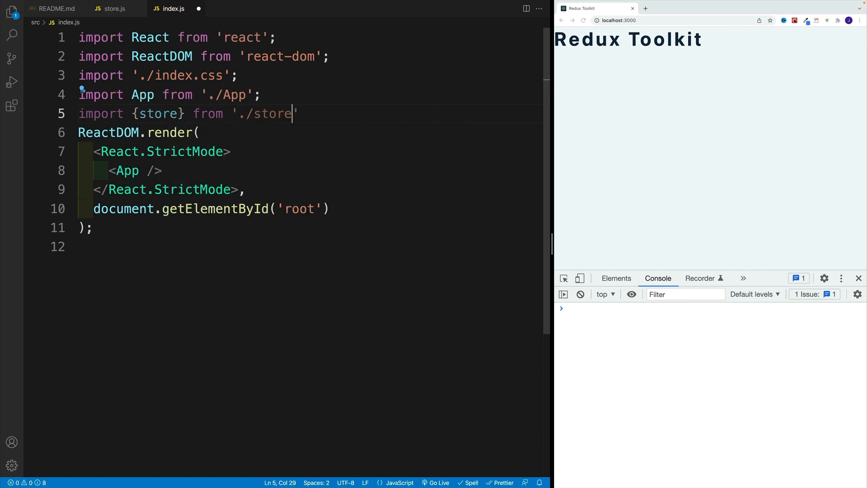
type("impor")
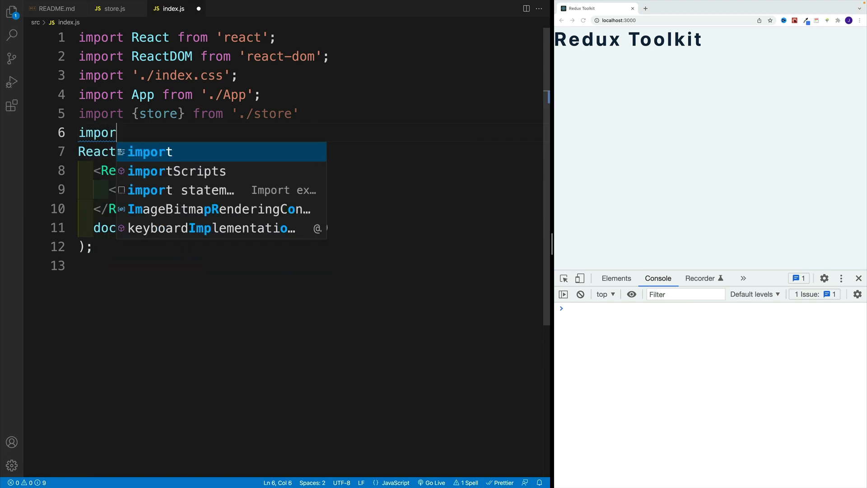
type("t {Provider} from")
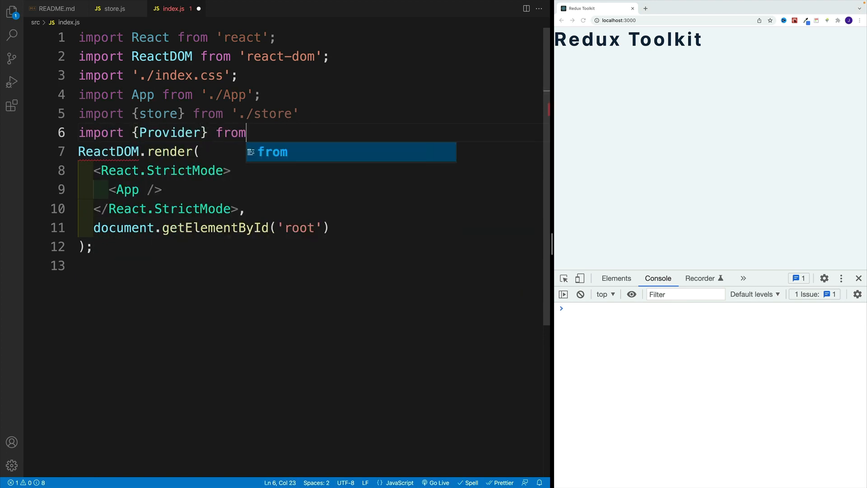
type("'react-redux'")
type("<Provider>")
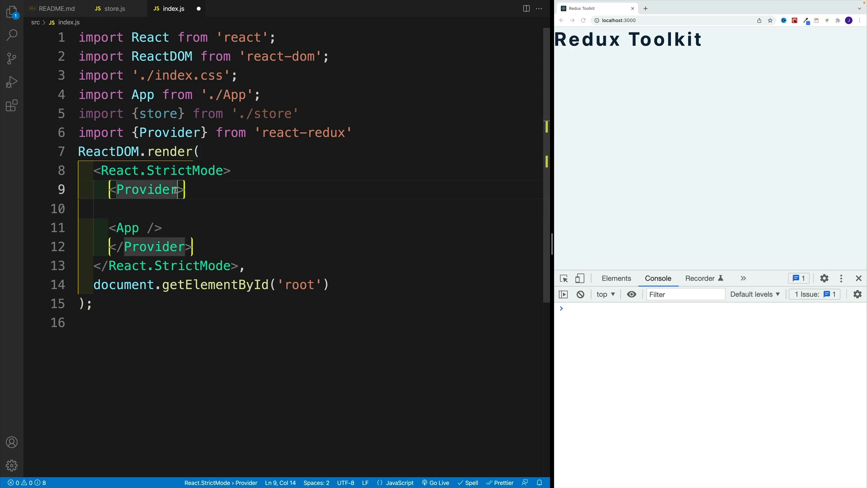
Wrap <App /> in <Provider store={store}> and save
type("store=")
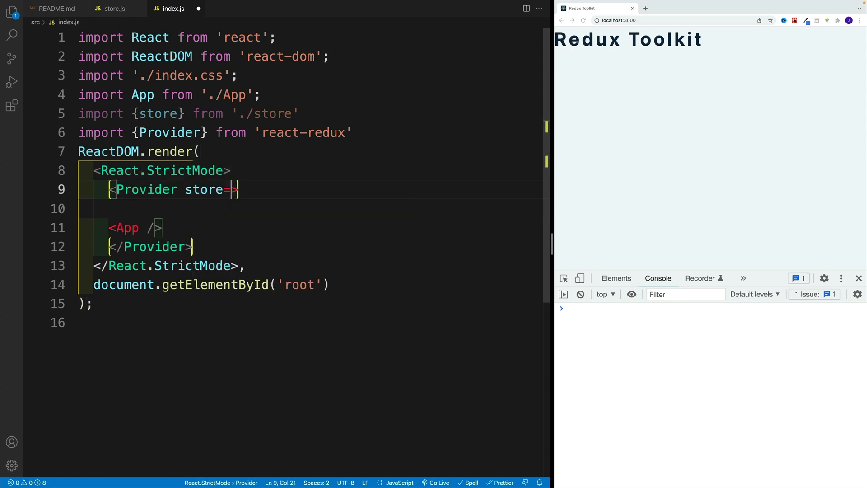
type("{store}")
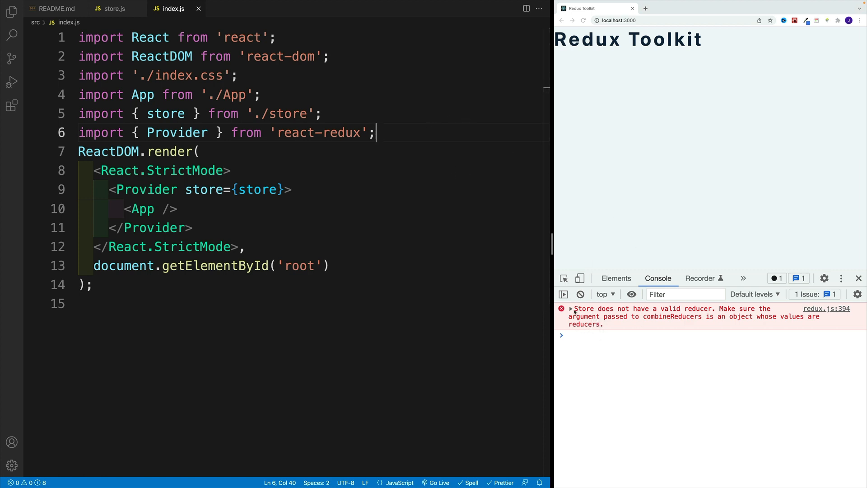
mouse_move(620, 251)
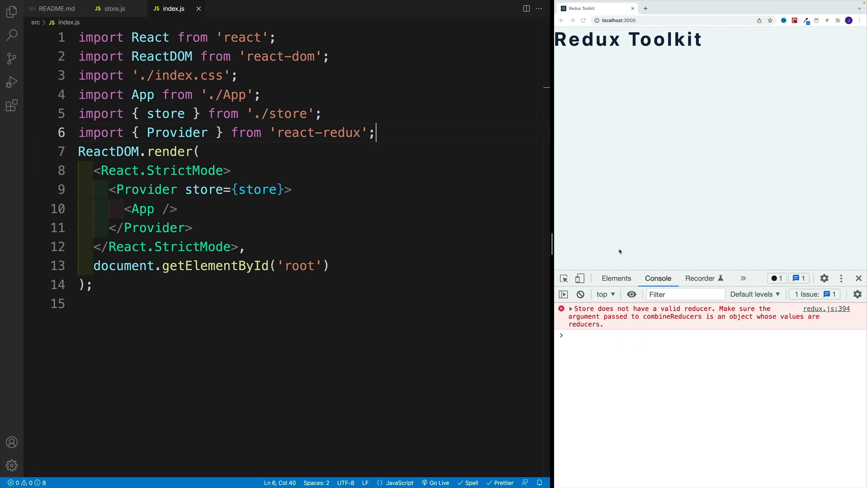